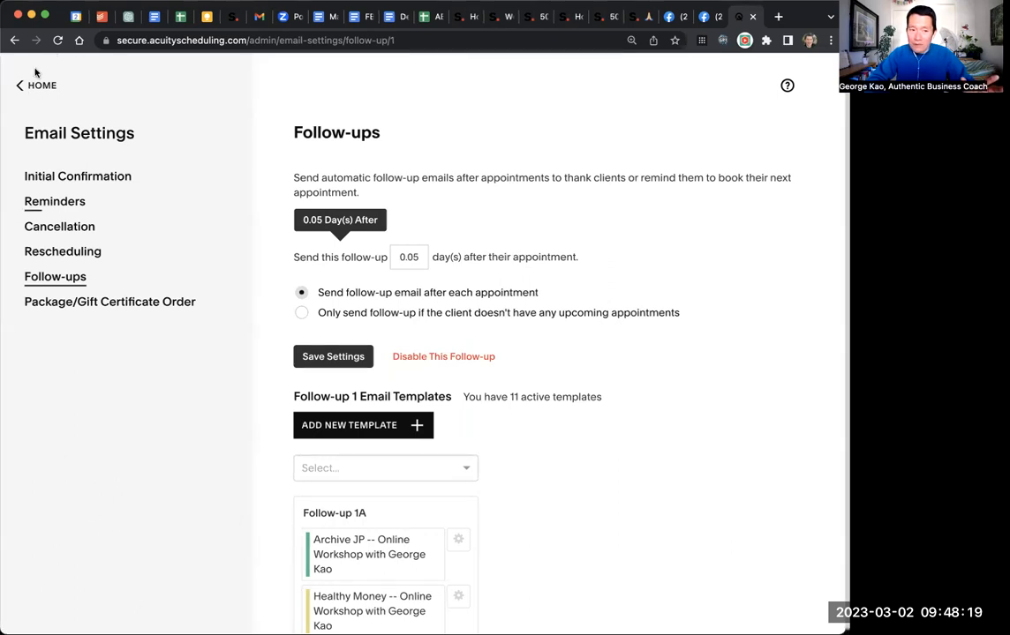
mouse_move(268, 110)
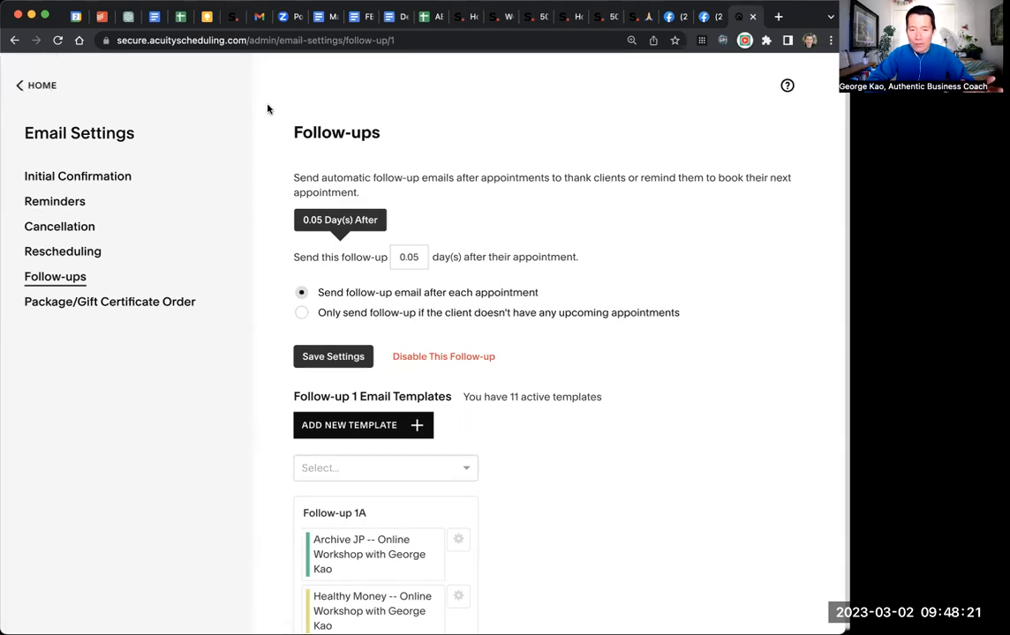
mouse_move(155, 396)
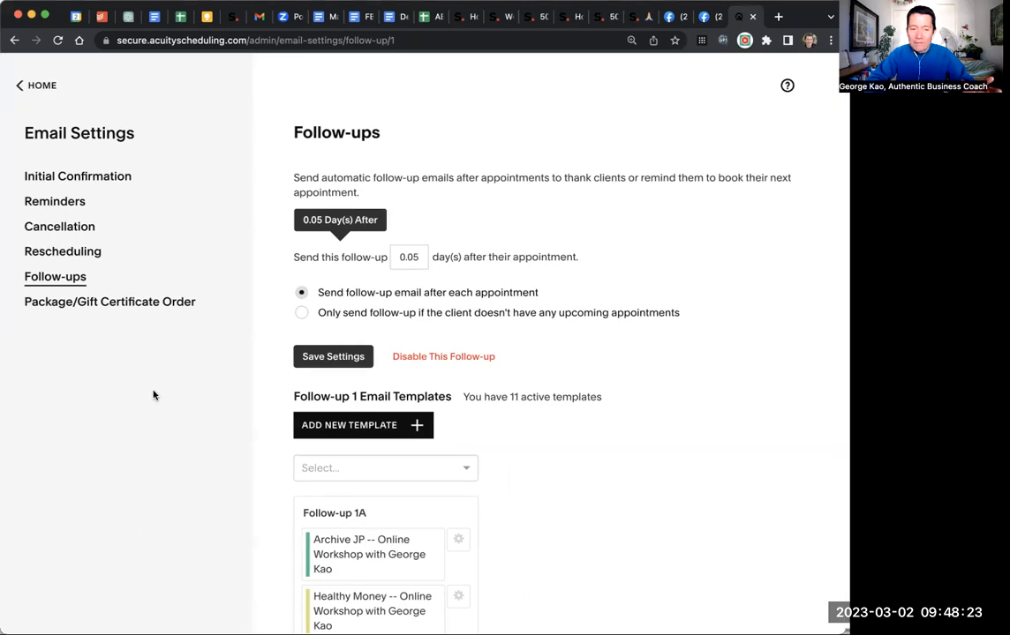
mouse_move(110, 515)
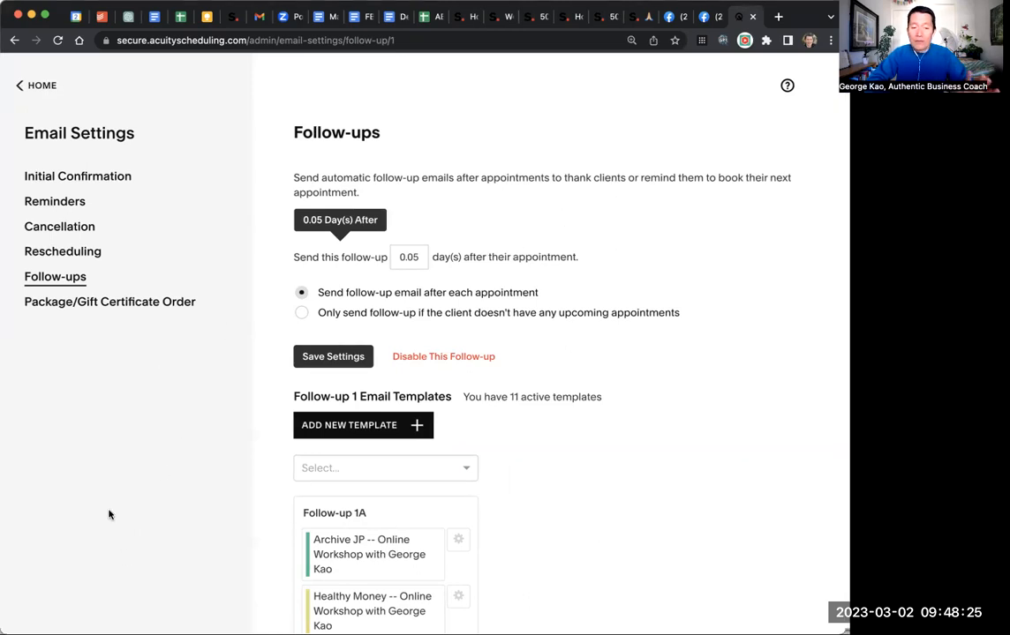
mouse_move(92, 515)
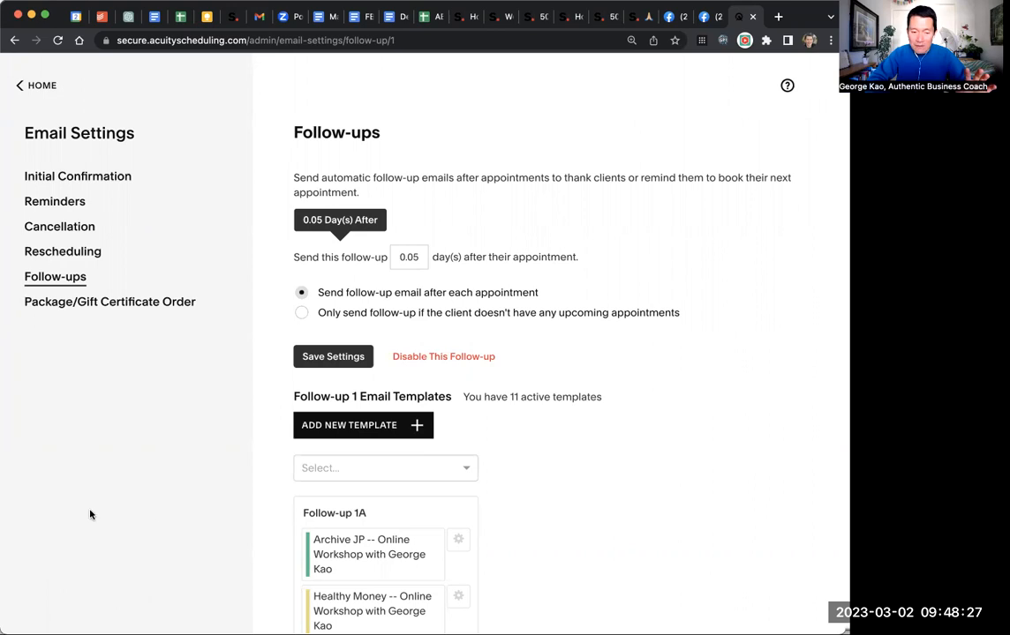
mouse_move(28, 134)
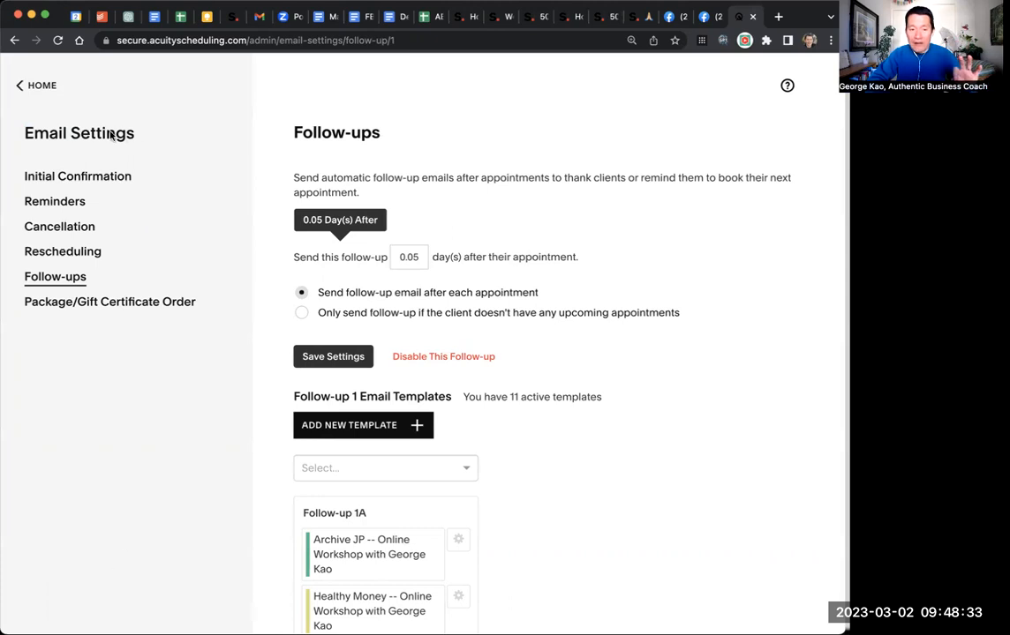
mouse_move(95, 166)
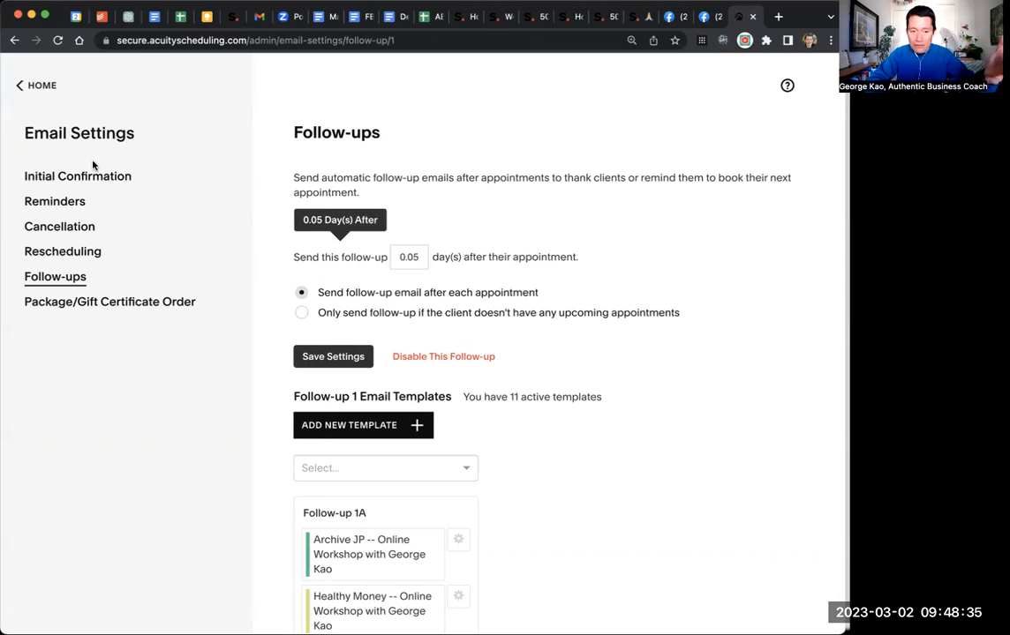
Step: Visit the Initial Confirmation settings, then return to Follow-ups showing the Follow-up 1A template
click(78, 177)
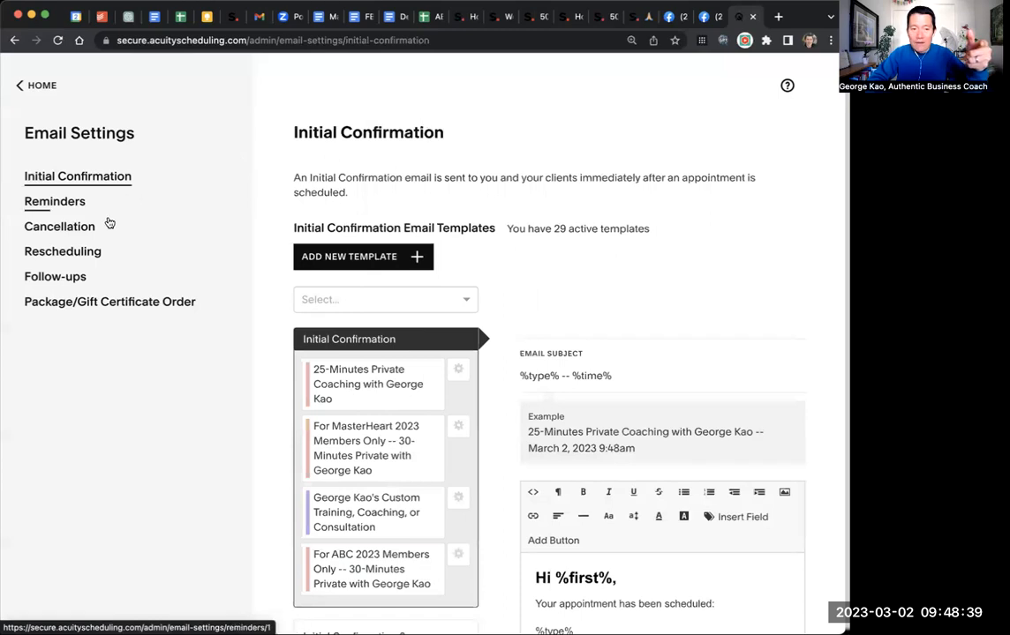
click(55, 275)
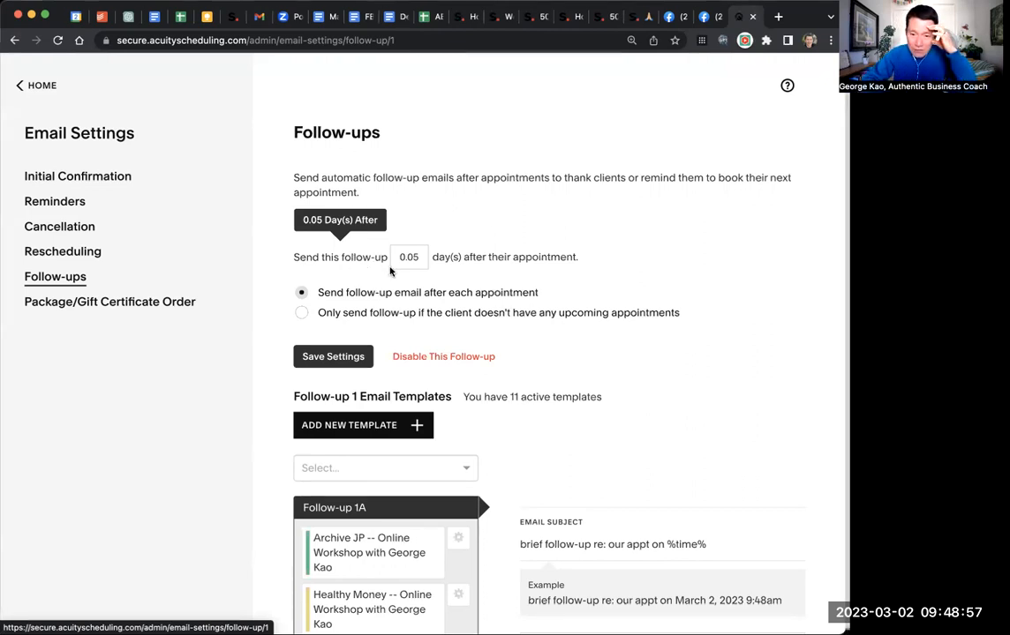
click(409, 258)
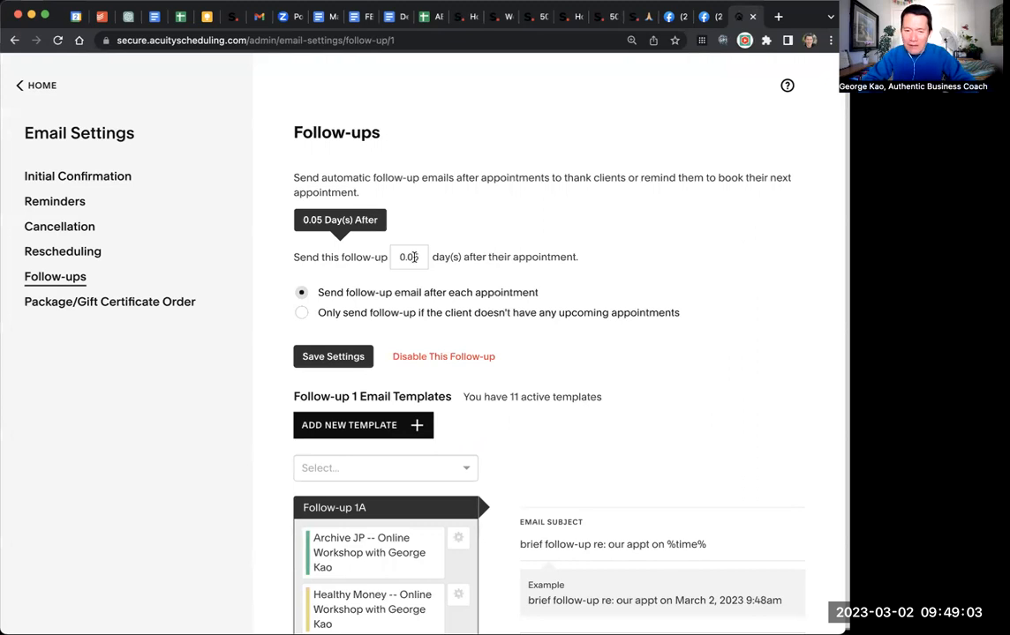
text(1)
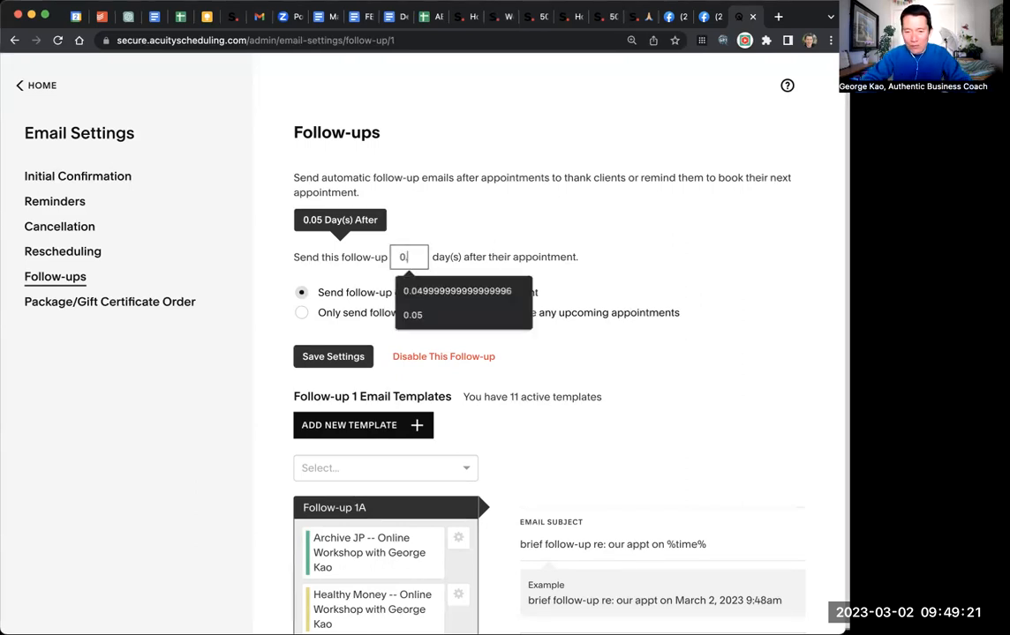
click(414, 315)
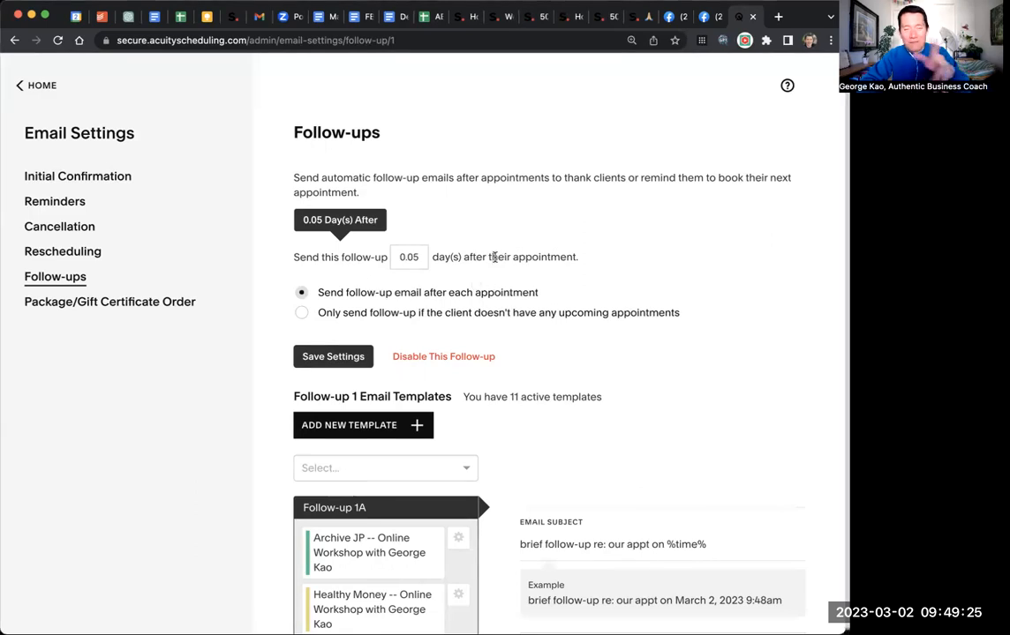
mouse_move(533, 226)
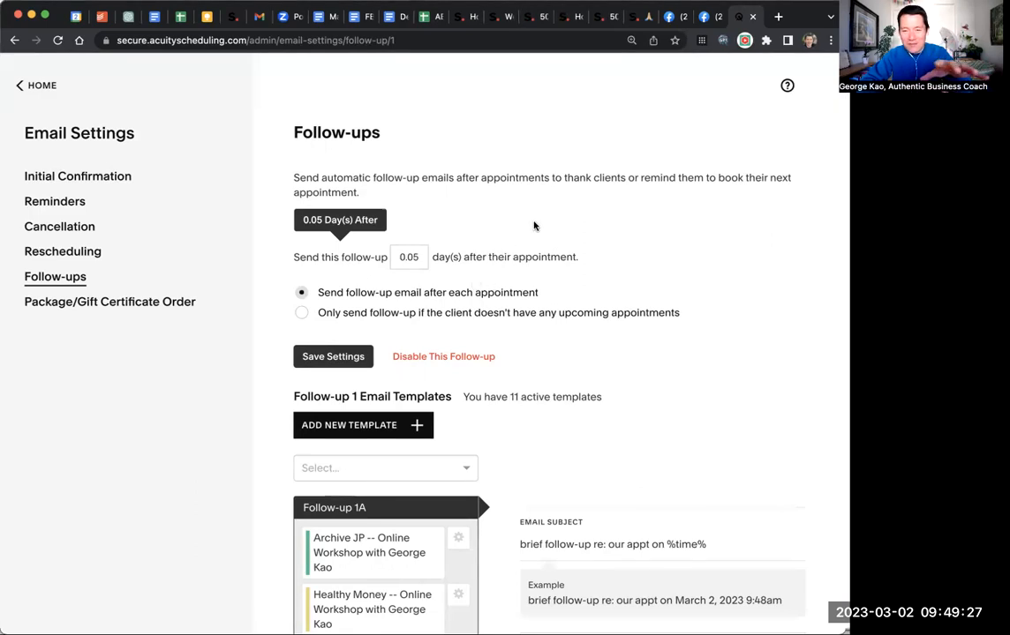
mouse_move(459, 233)
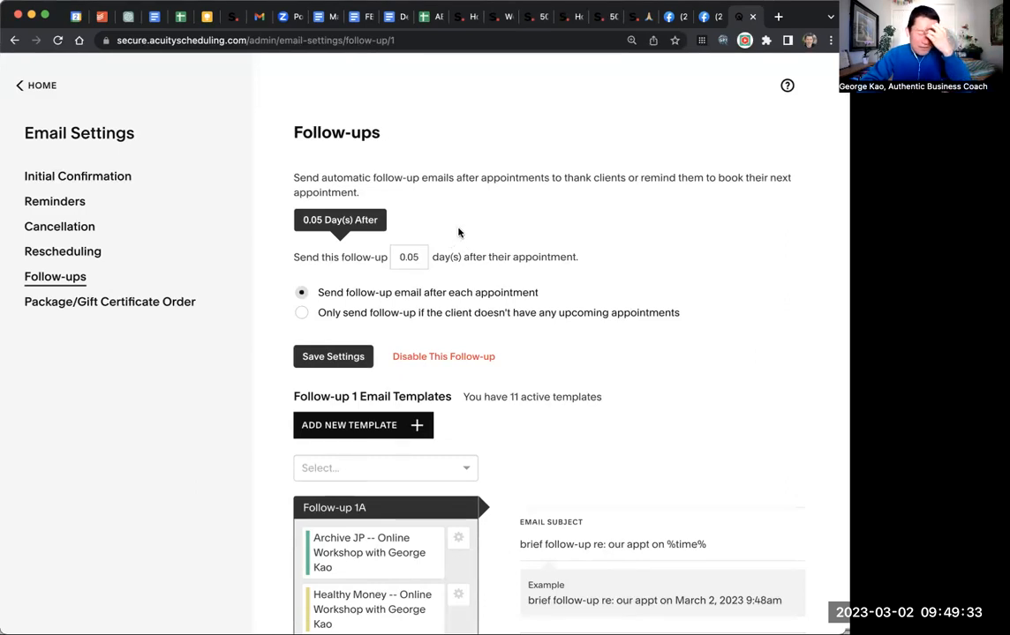
mouse_move(480, 233)
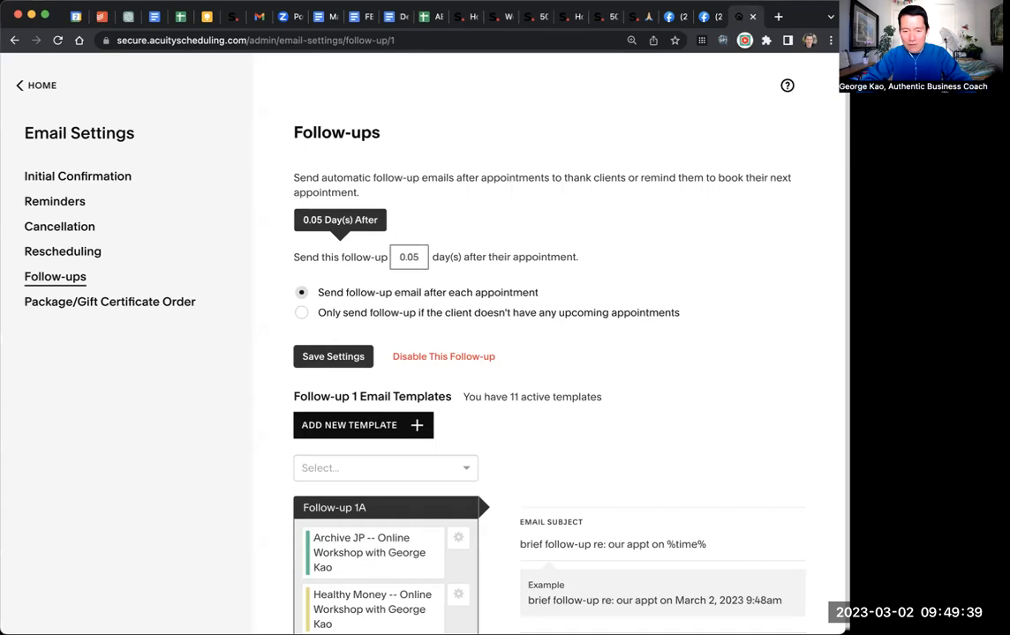
click(410, 257)
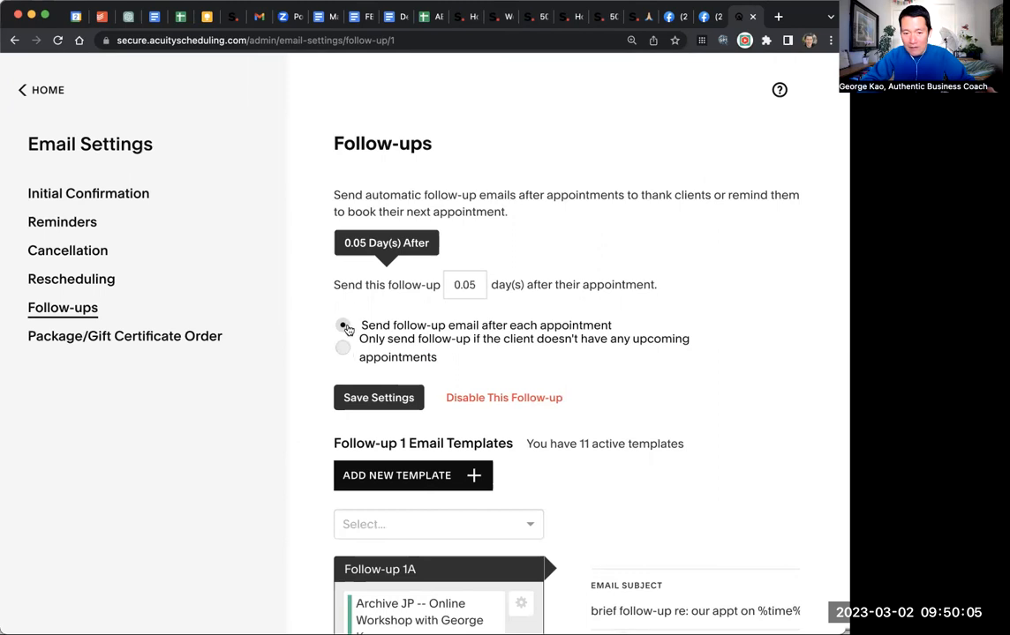
Step: Choose 'Send follow-up email after each appointment' with the 0.05-day delay and save the settings
click(343, 325)
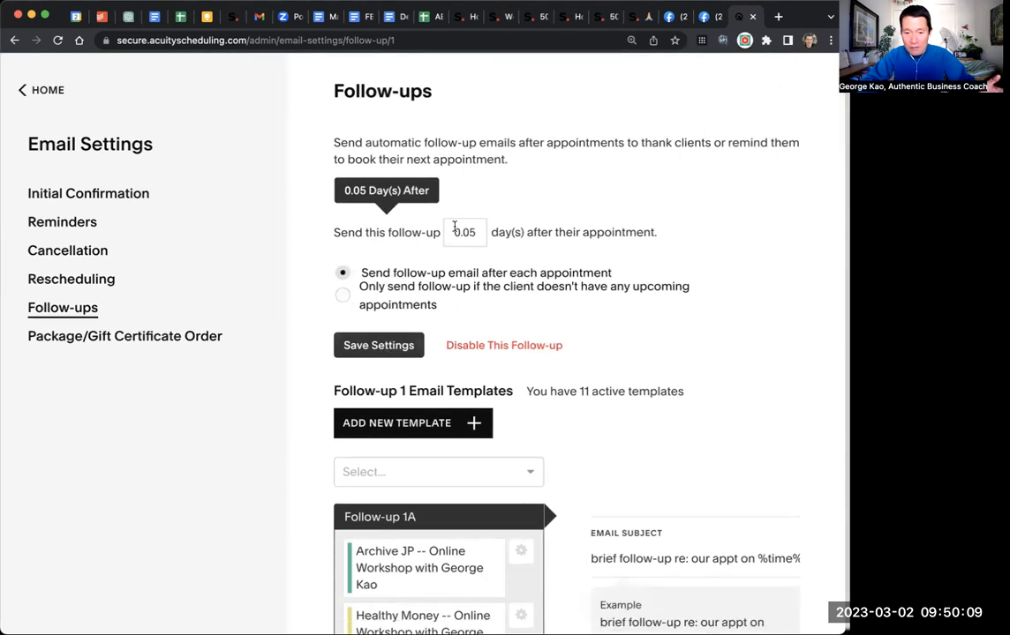
click(378, 345)
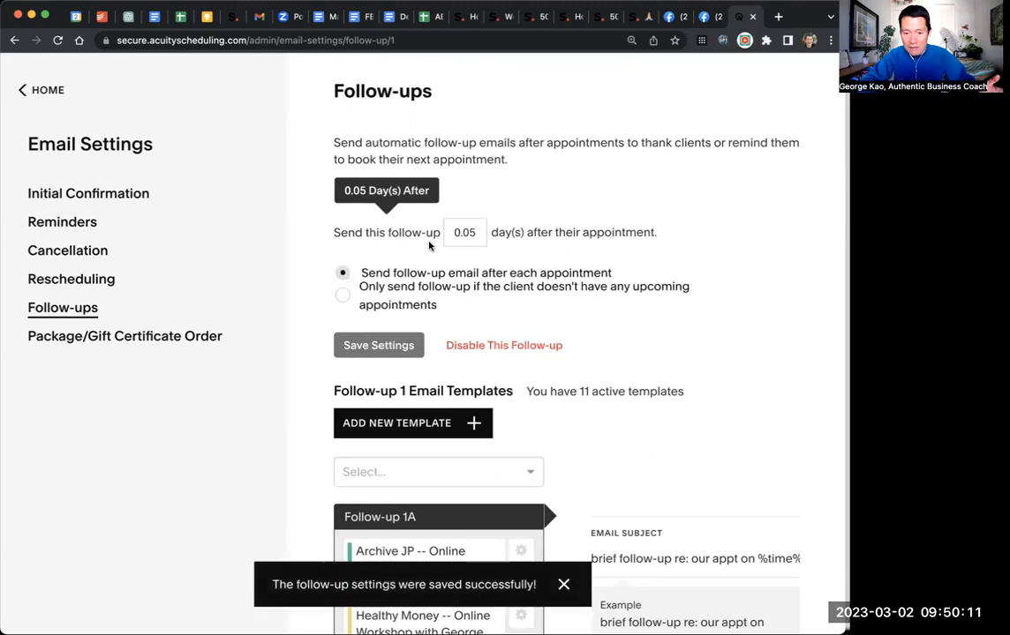
scroll(down, 3)
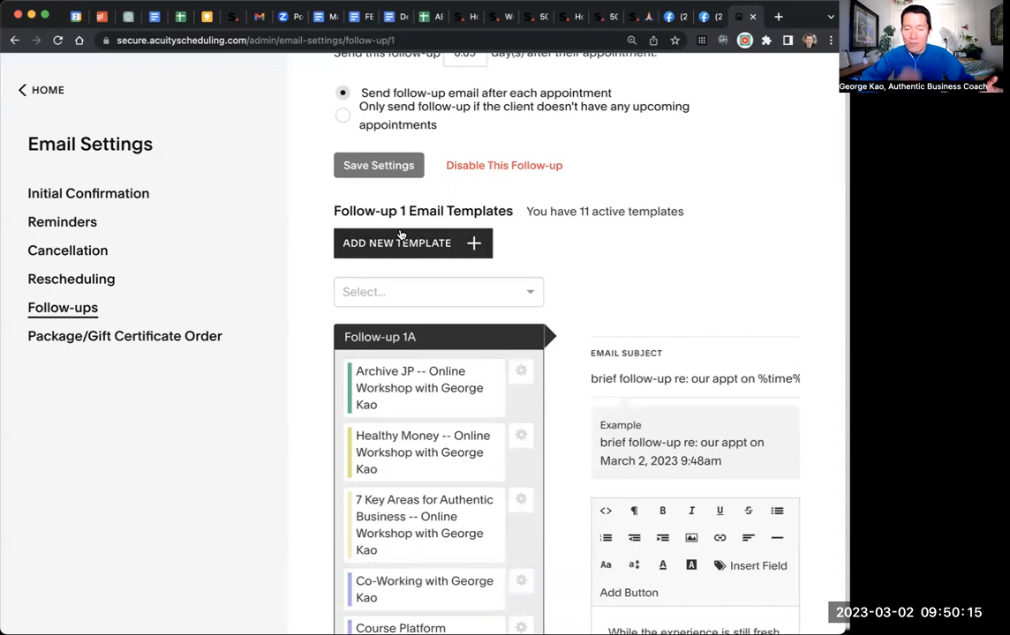
mouse_move(427, 258)
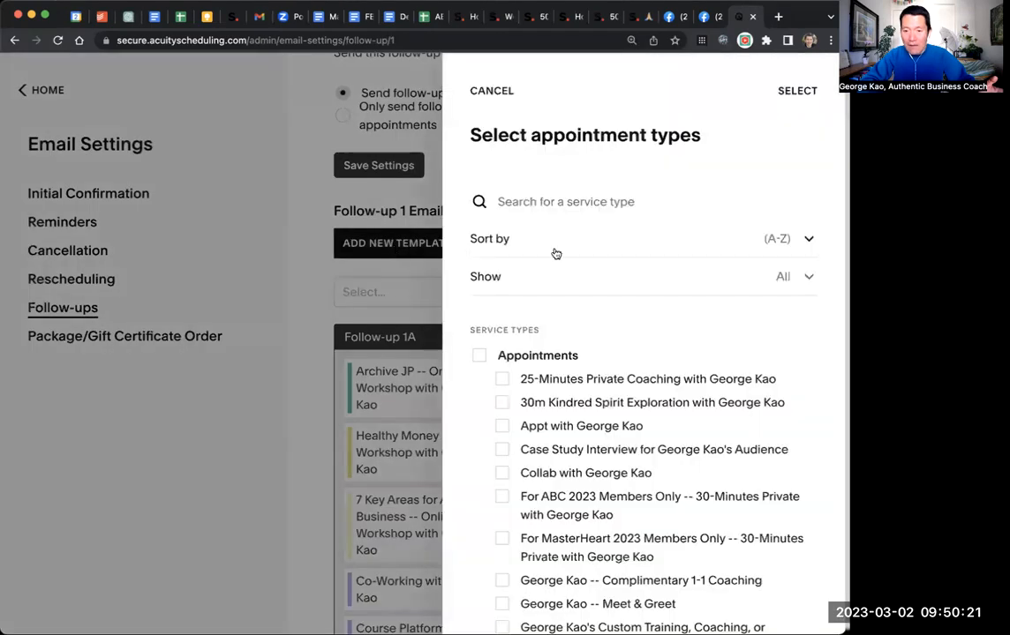
mouse_move(582, 247)
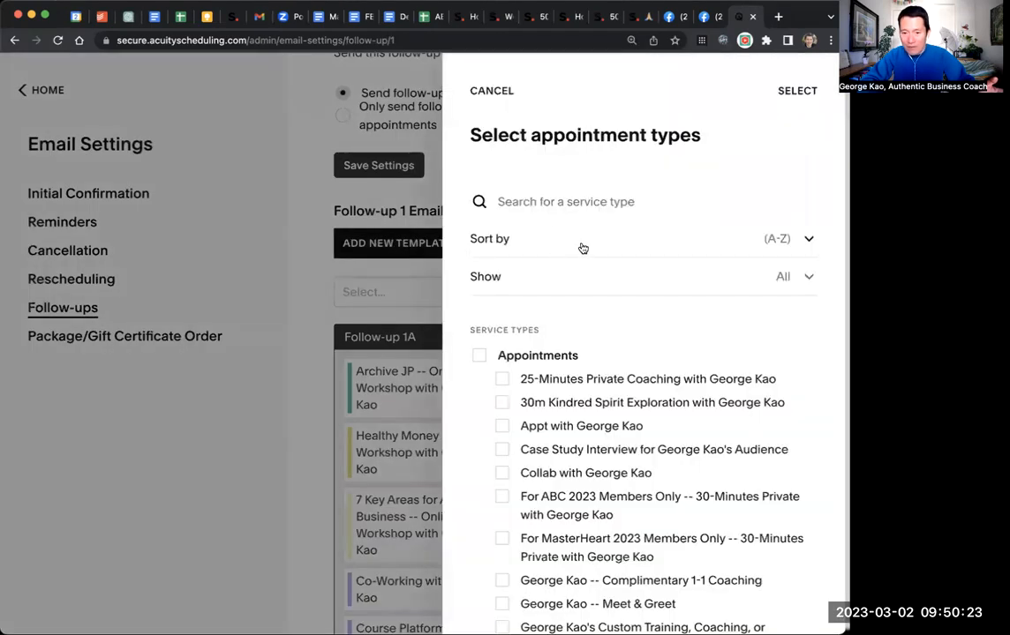
Step: Browse the appointment-type picker's Appointments and Classes lists, toggling Collab and other entries
scroll(down, 3)
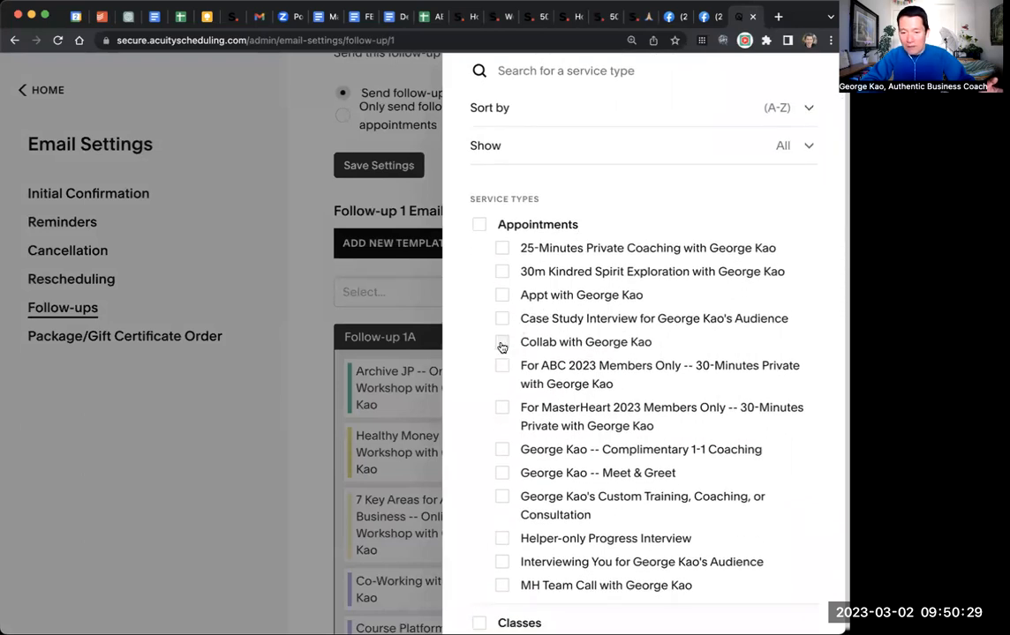
click(501, 342)
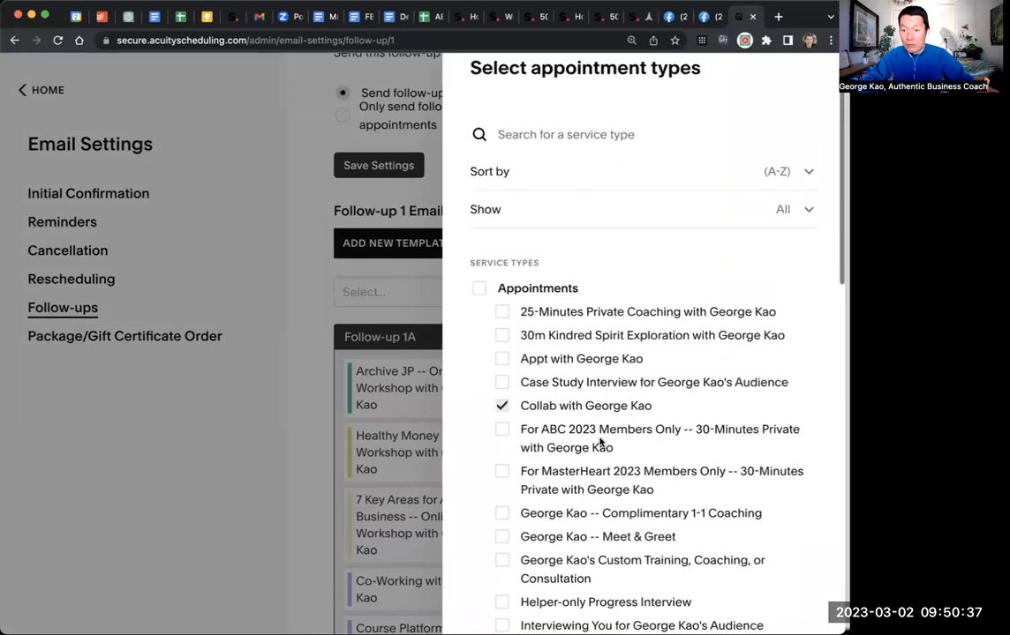
scroll(down, 3)
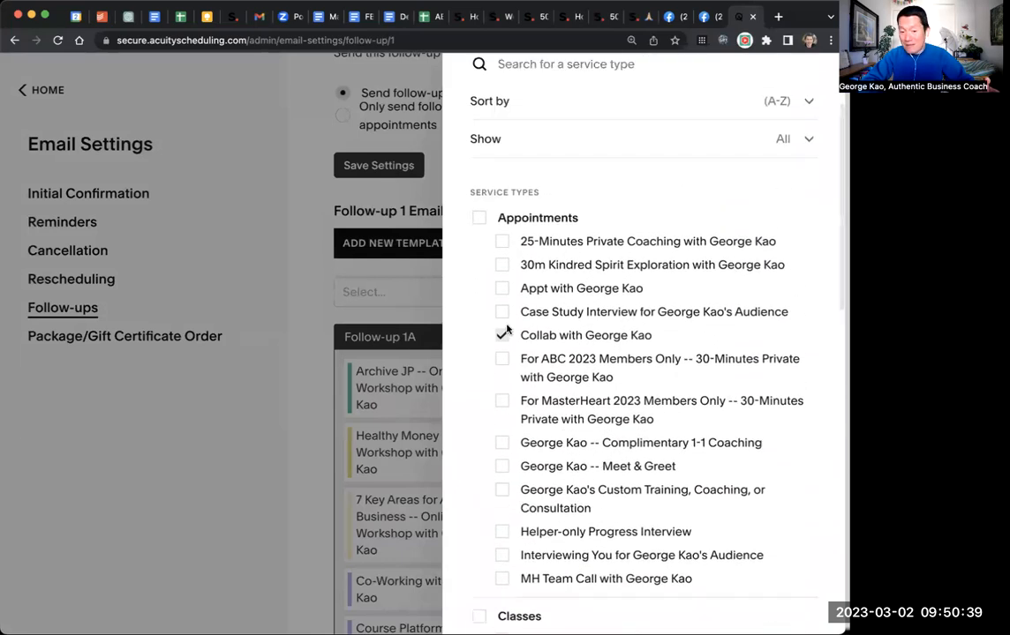
click(501, 335)
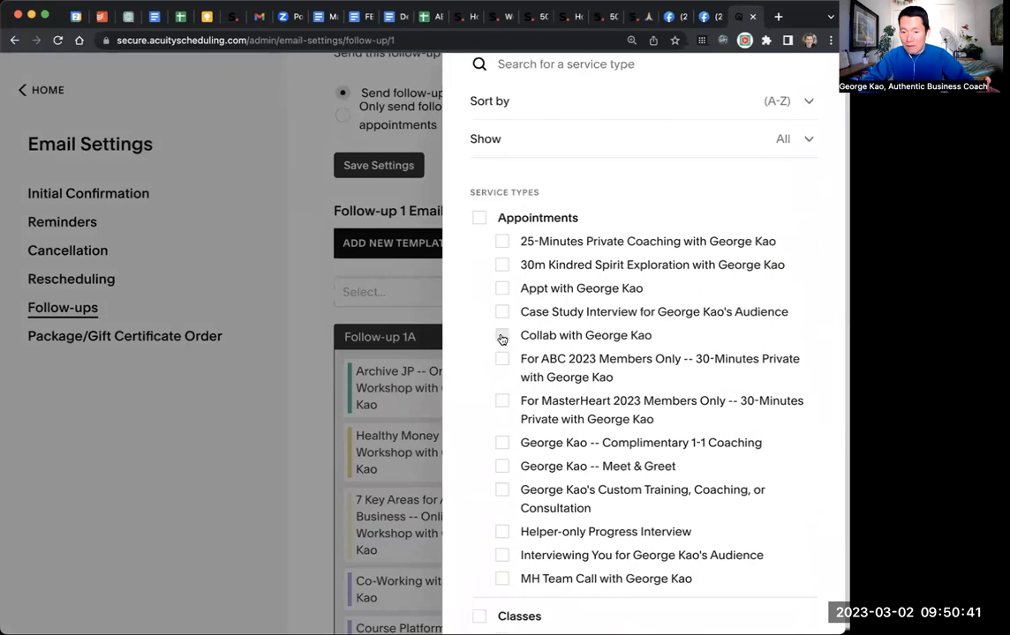
scroll(down, 3)
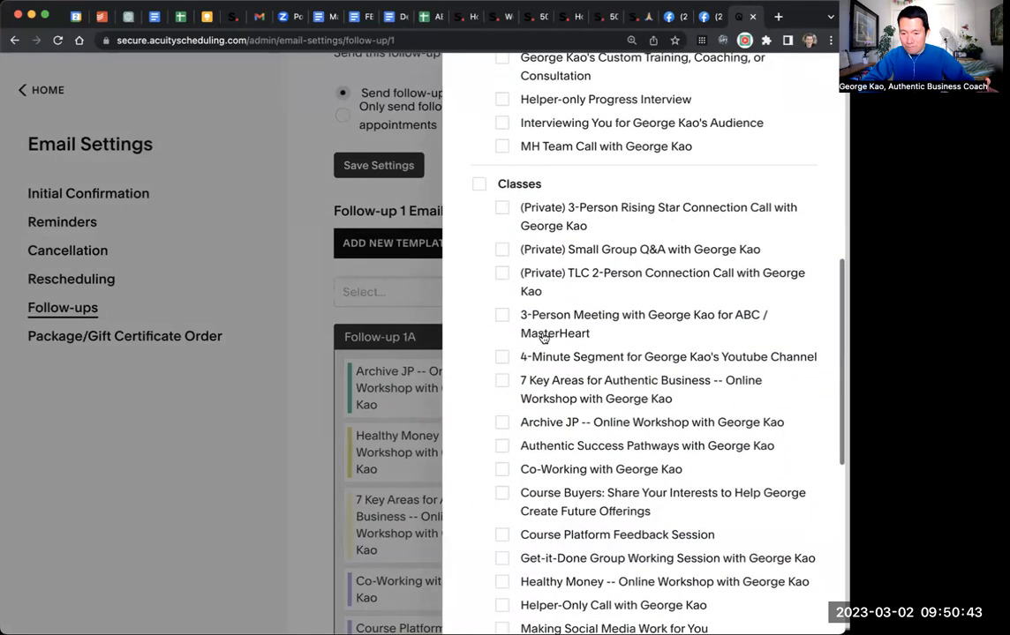
scroll(down, 3)
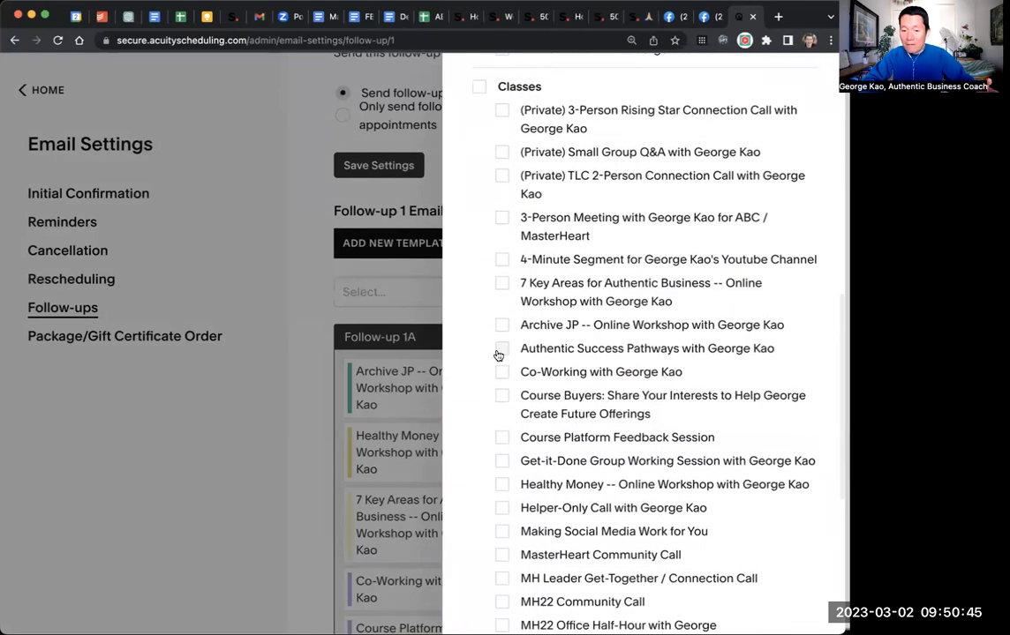
scroll(down, 3)
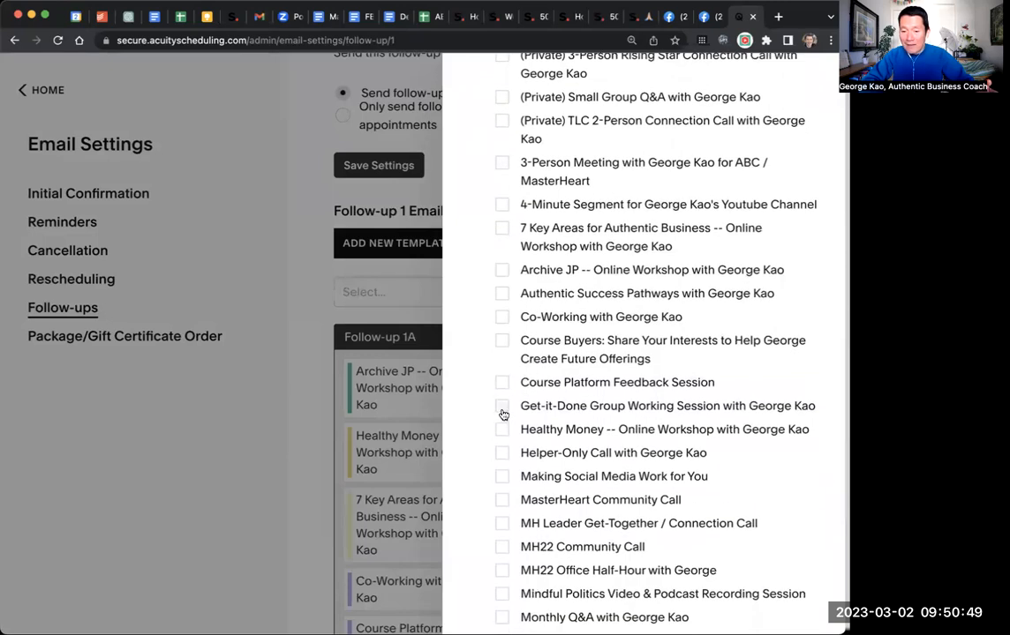
click(502, 429)
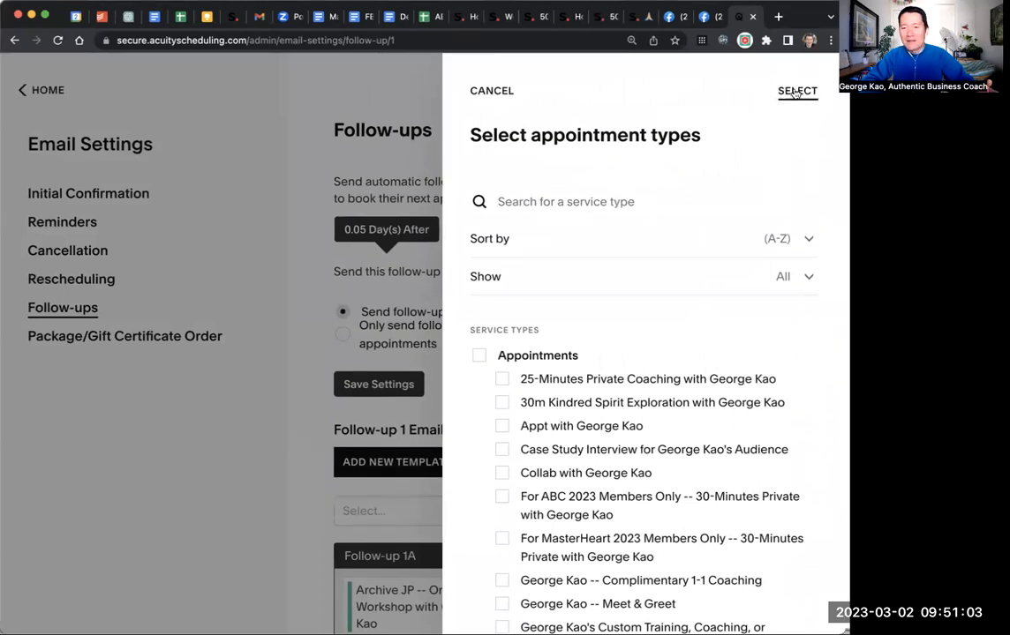
Step: Cancel the appointment-type picker and move down to the Follow-up 1L Healthy Money template
click(796, 92)
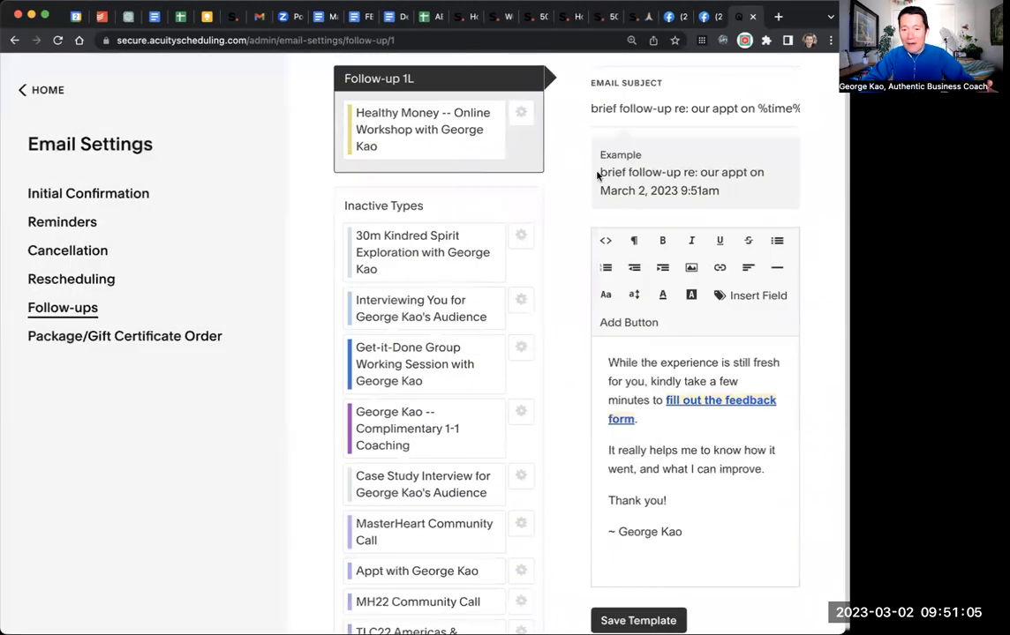
mouse_move(634, 295)
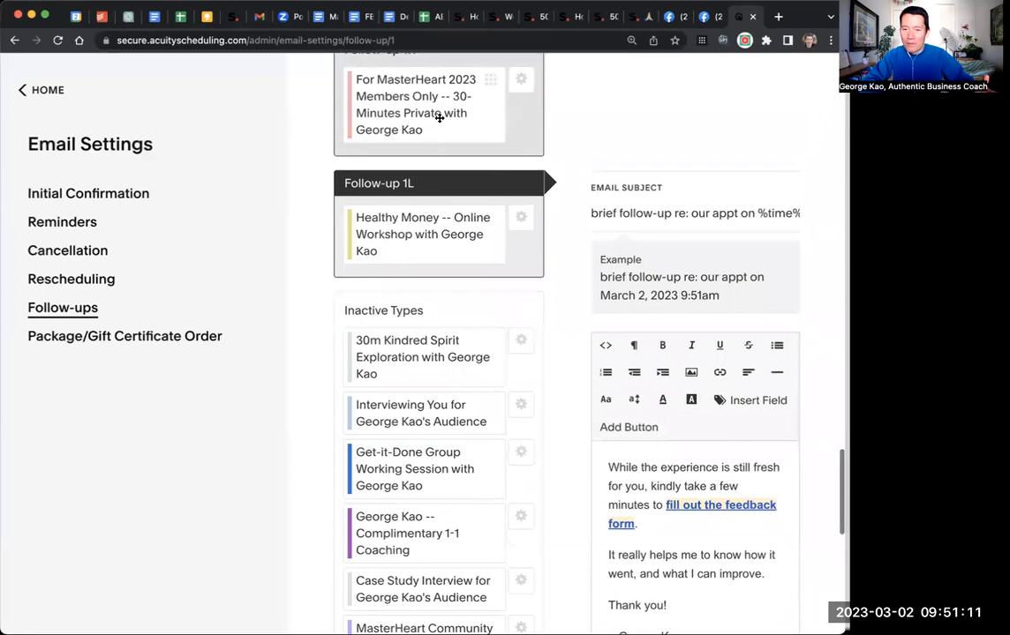
scroll(down, 3)
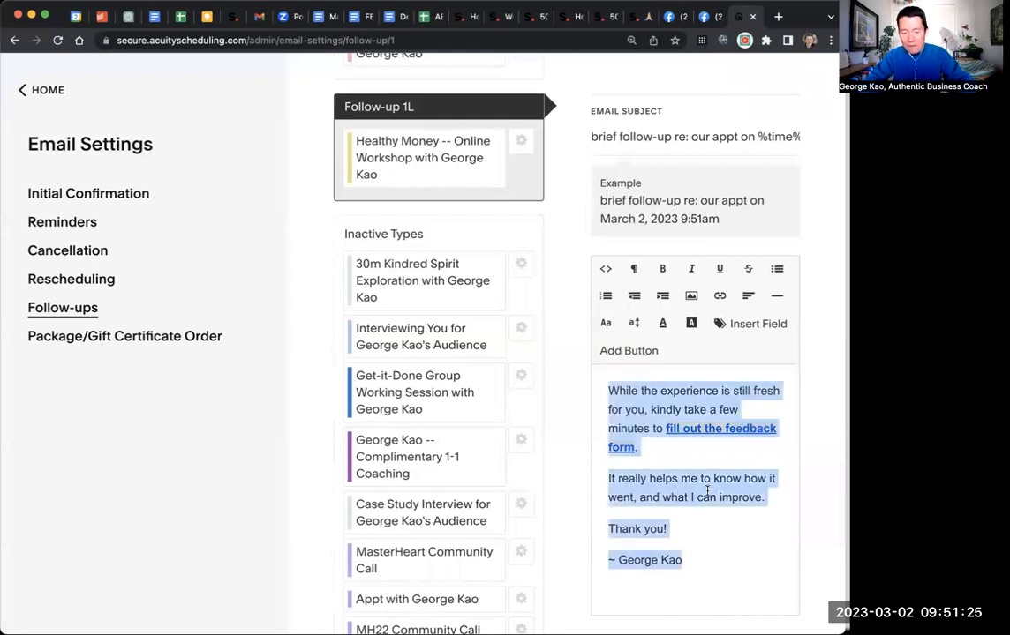
Step: Replace the email body with 'Thanks so much for attending... and I'll send you the bonus :)'
click(628, 392)
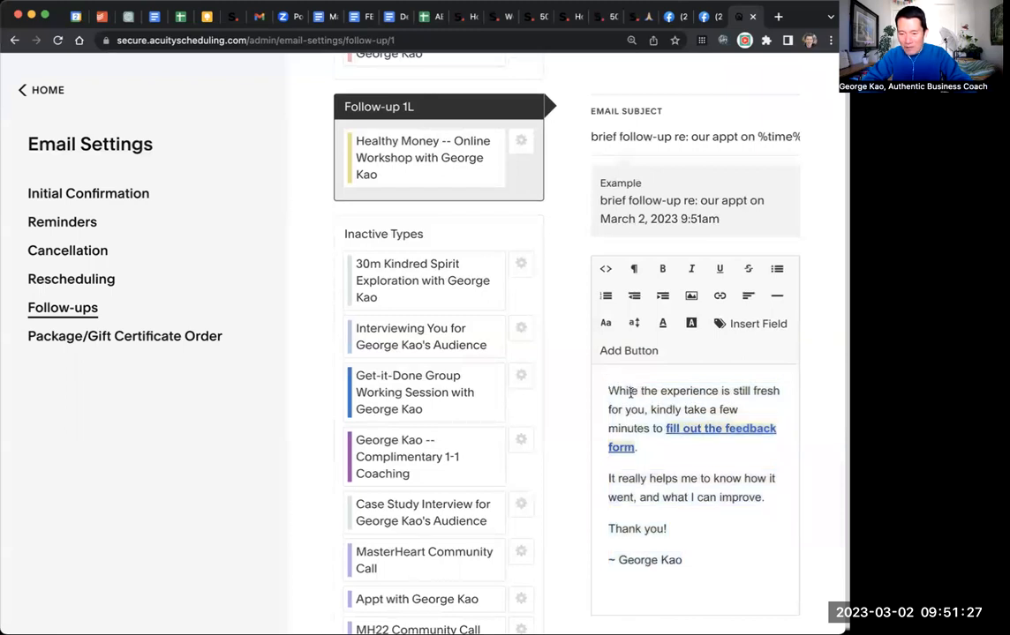
drag(607, 392, 681, 560)
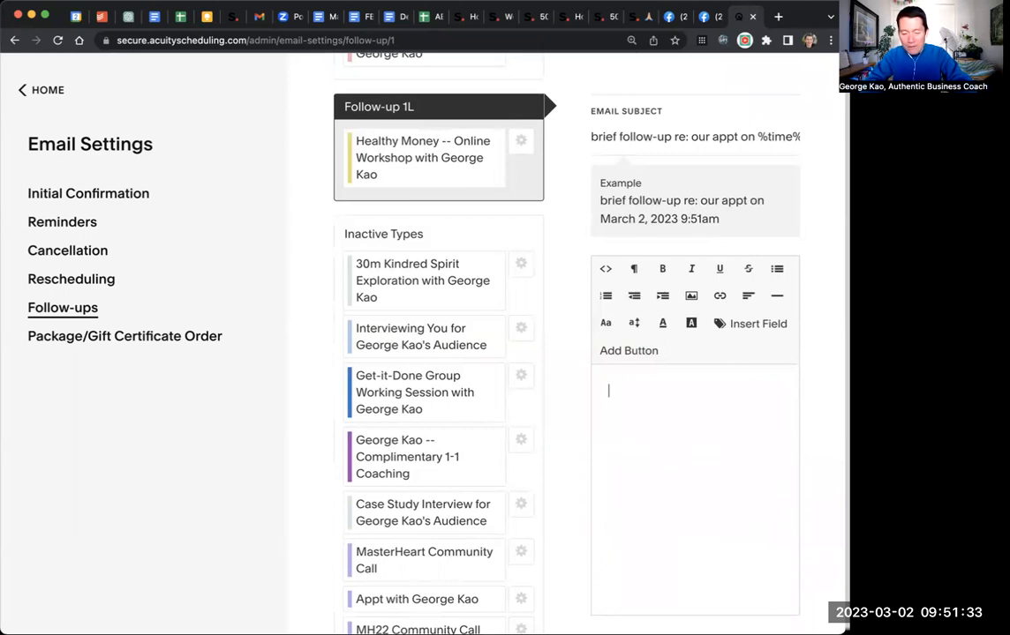
text(Thanks so much for)
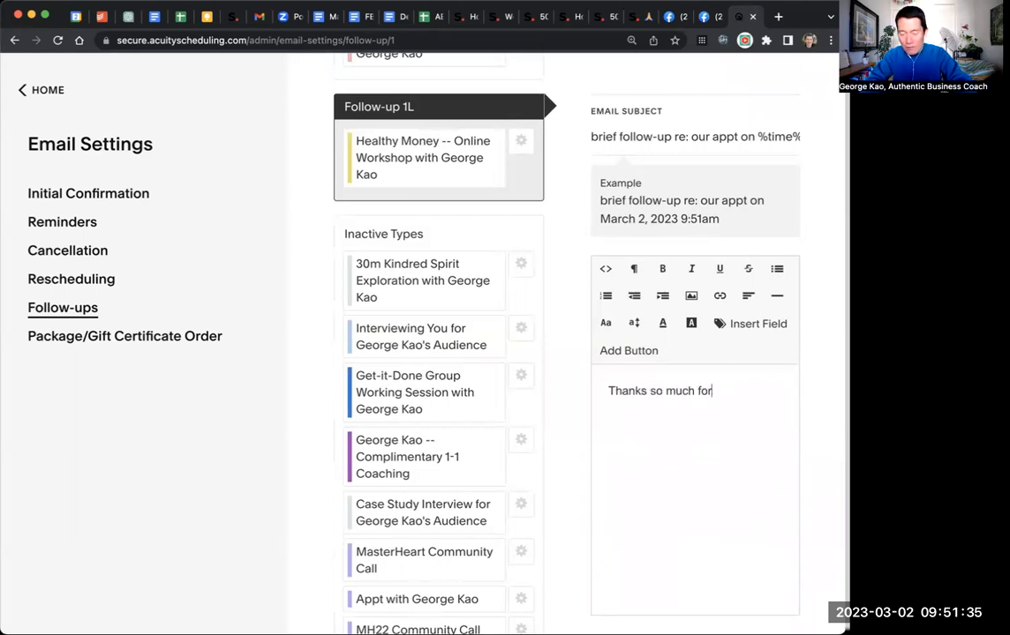
text(attending. Please take a moment and fill this out)
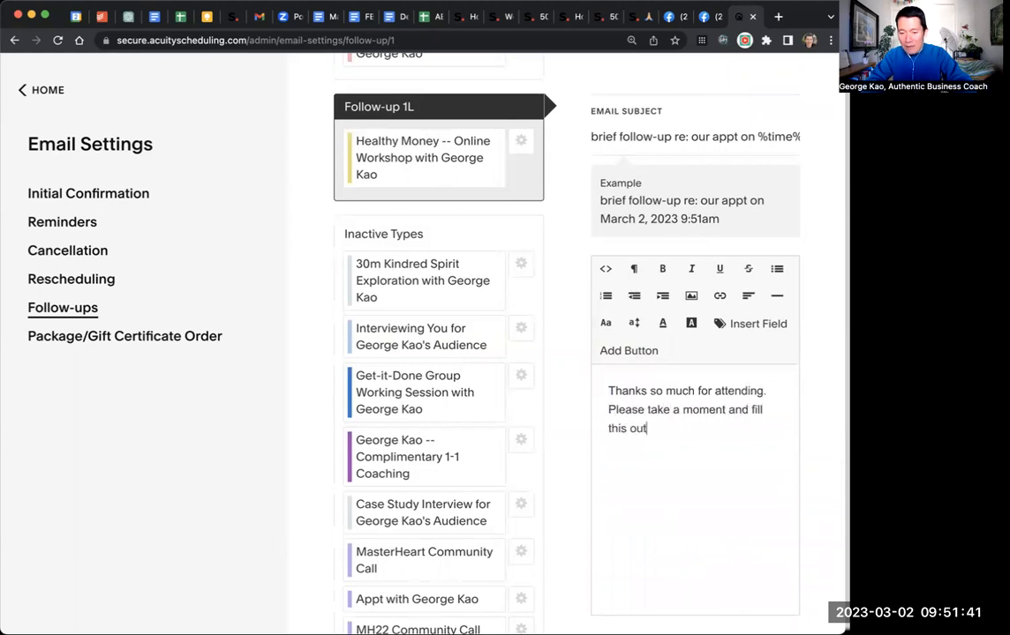
text(, and)
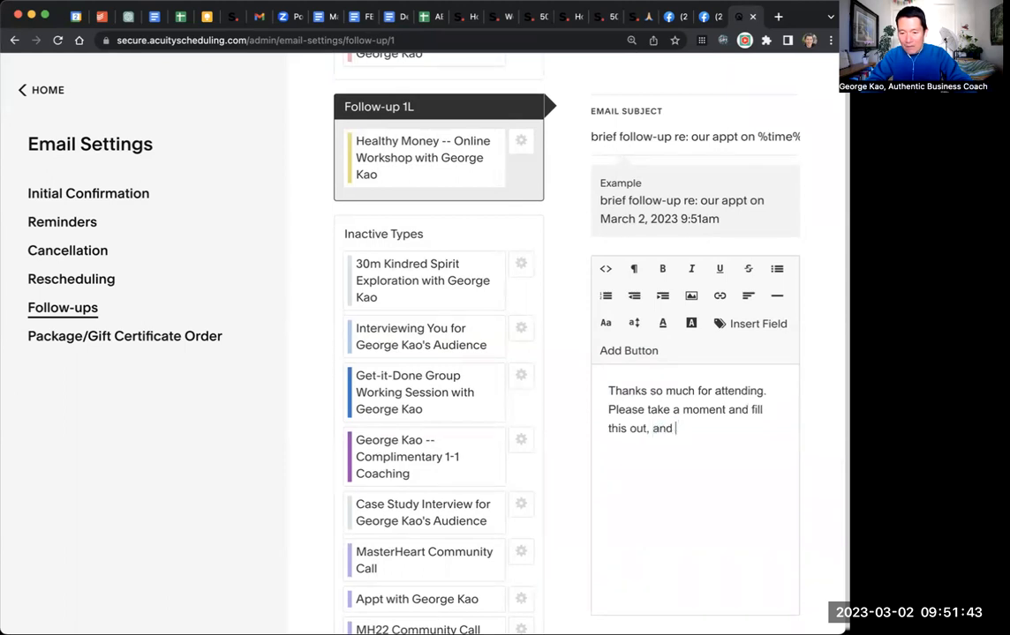
text(I'll send you the bo)
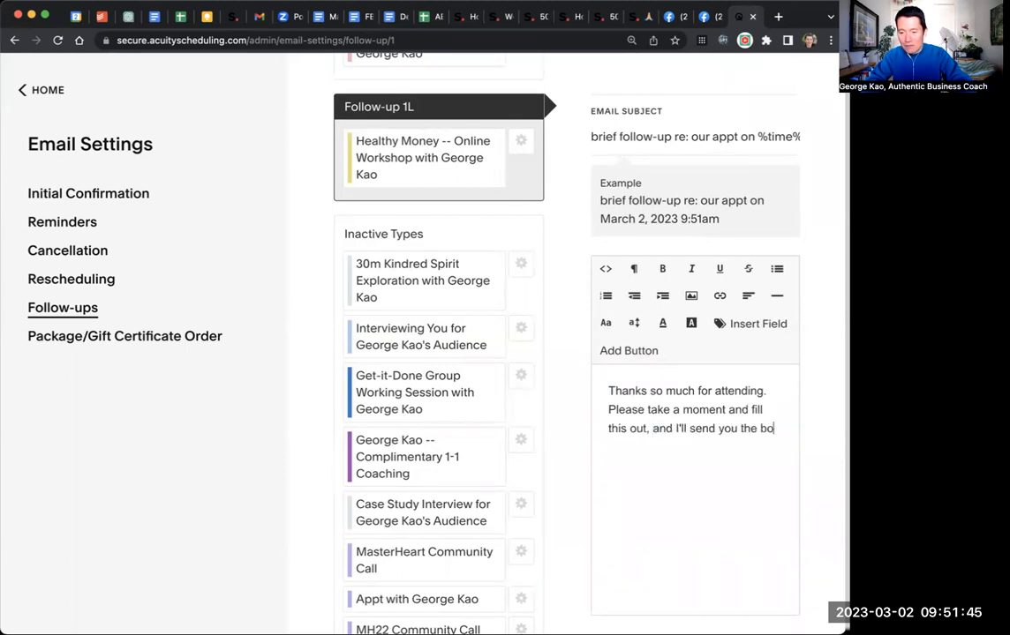
text(nus :))
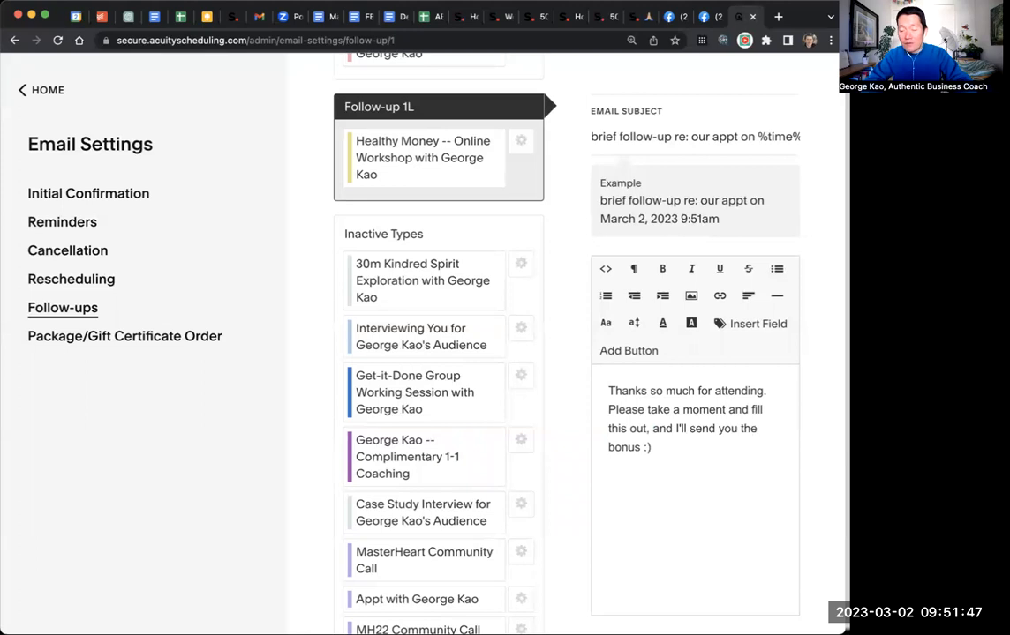
Step: Start linking the words 'fill this out', leading to a new blank Google Form
click(608, 510)
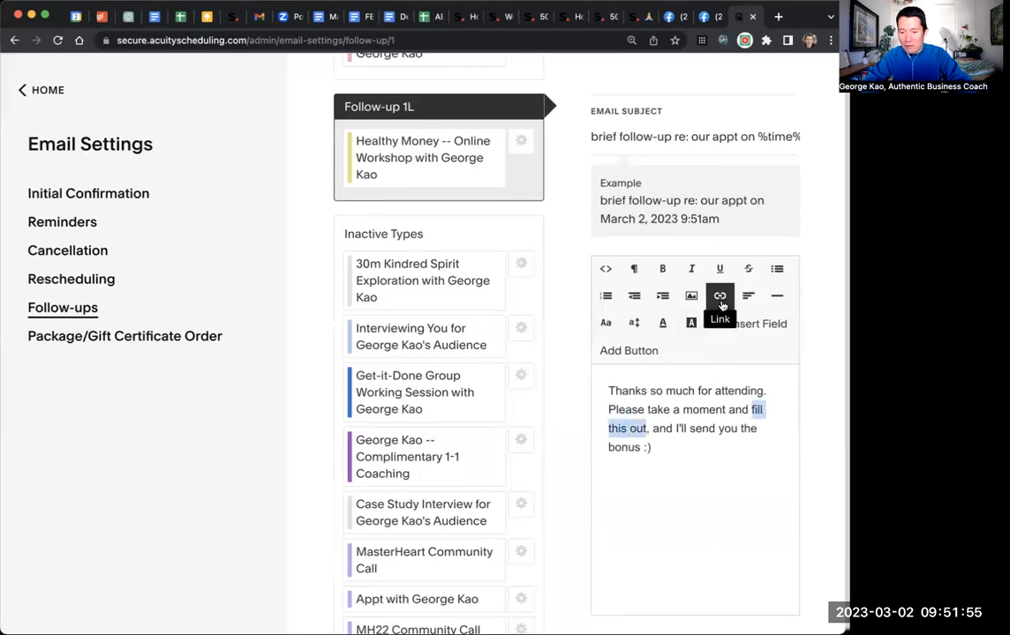
click(721, 296)
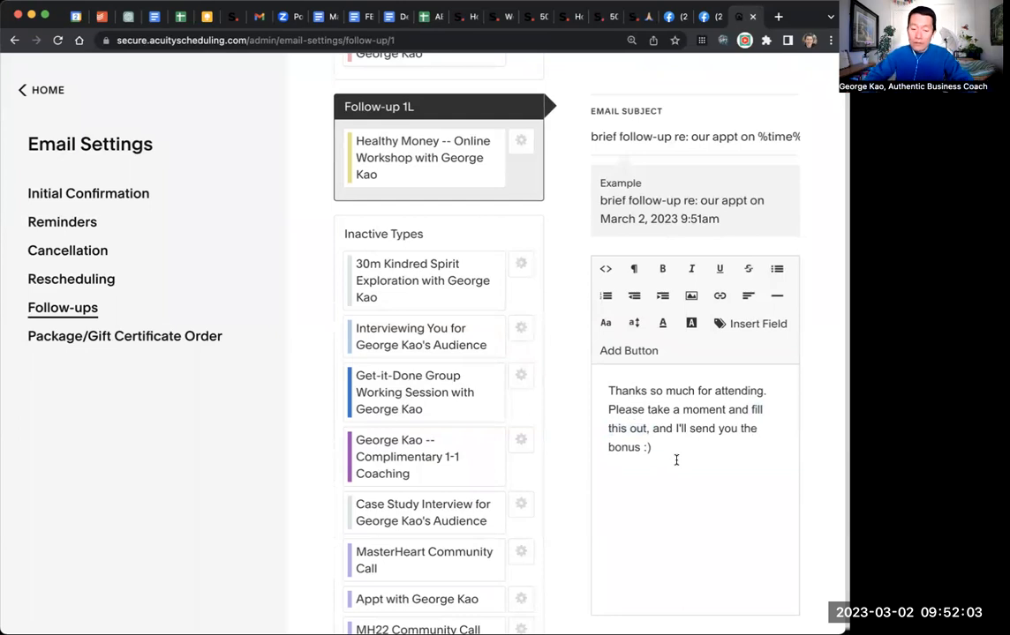
mouse_move(678, 466)
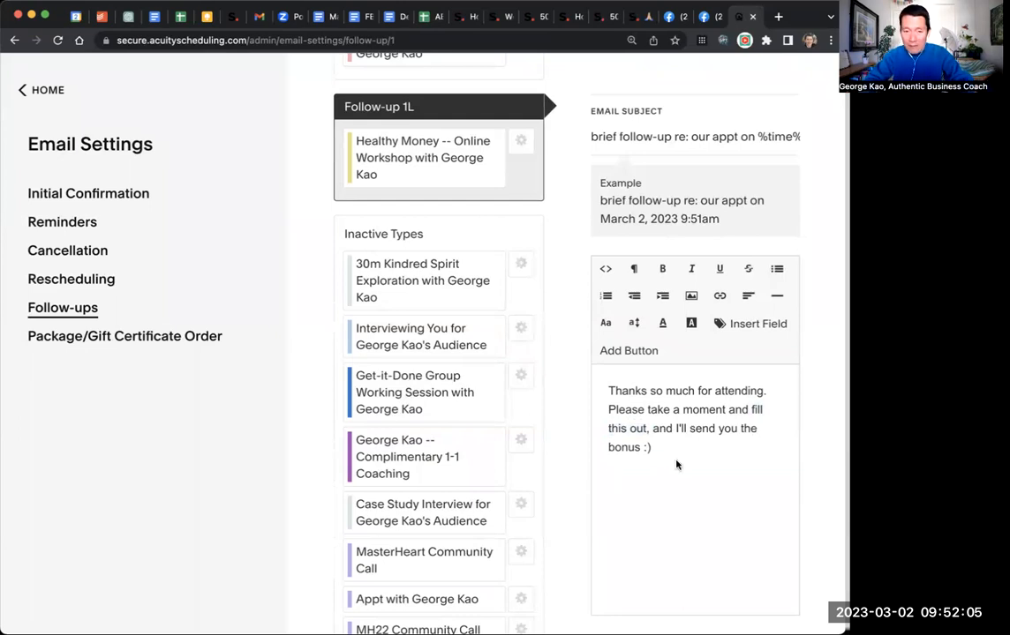
text(form.)
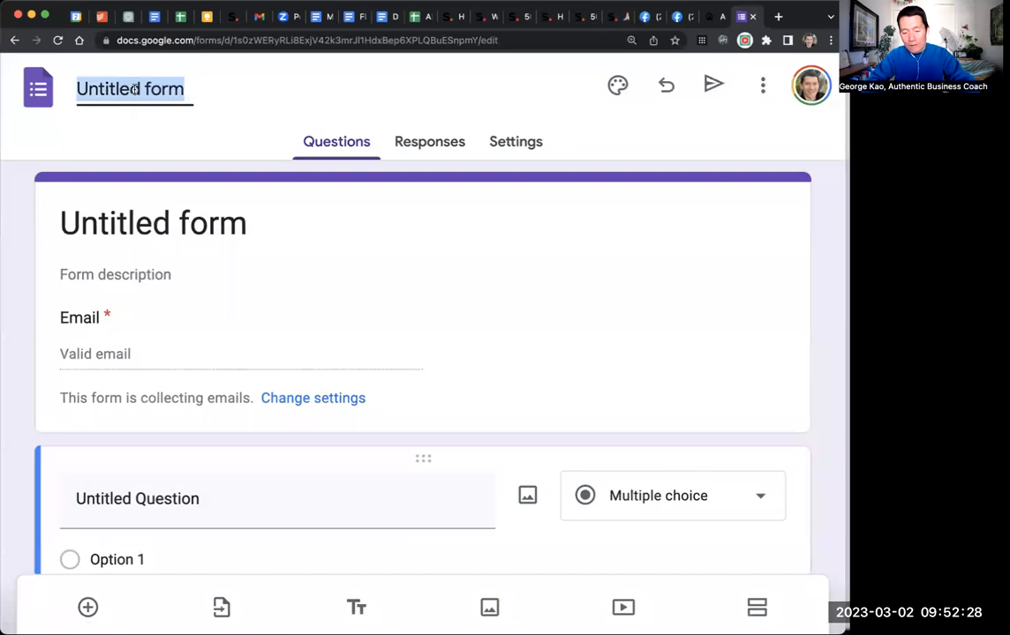
Step: Title the new Google Form 'Healthy Money Event Feedback'
text(Healthy Money Event Feedback)
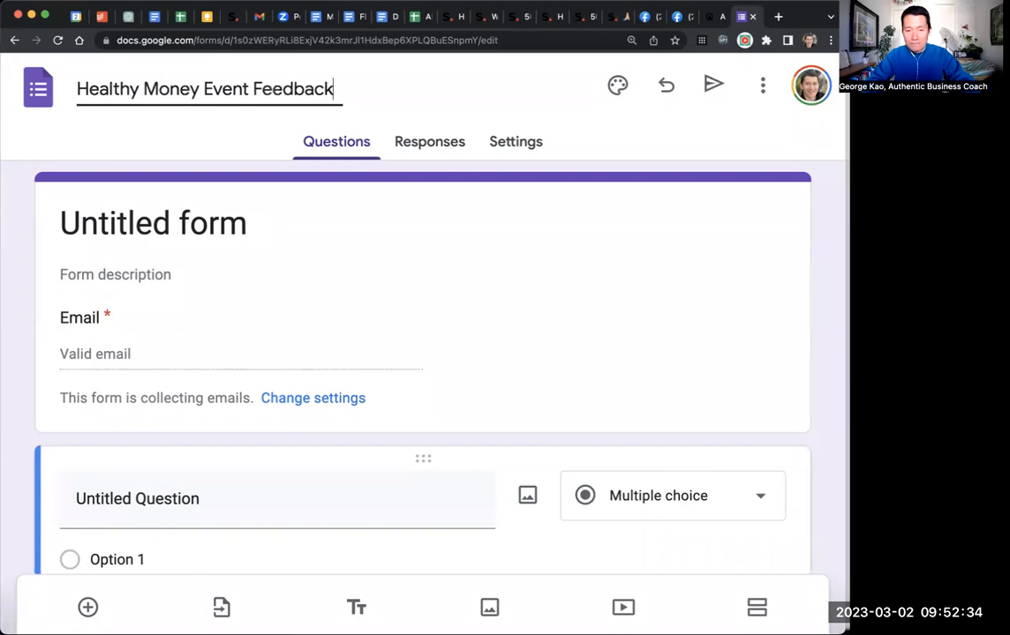
triple_click(205, 89)
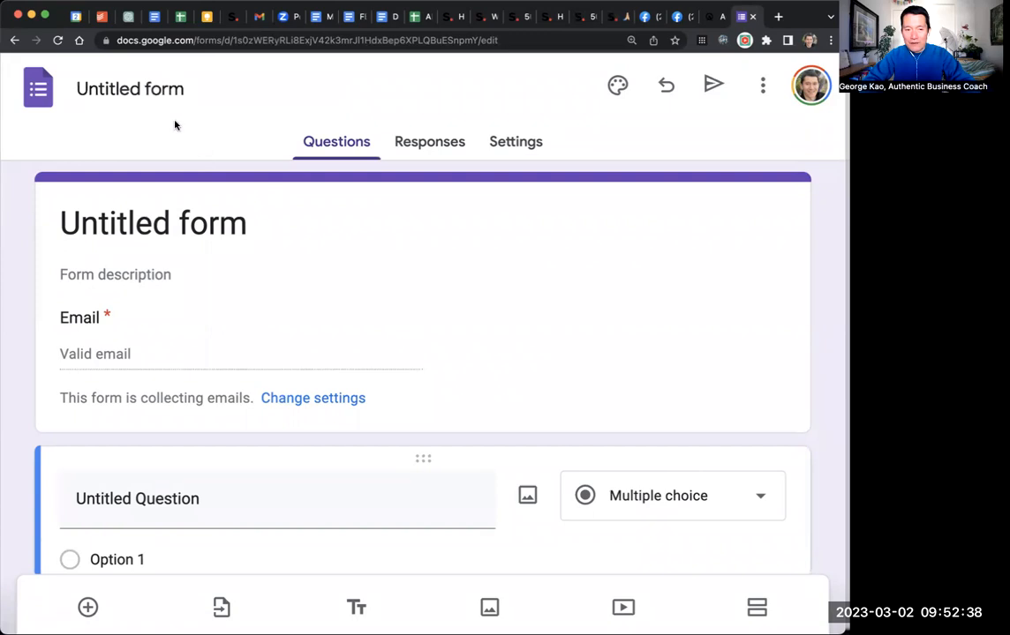
click(151, 223)
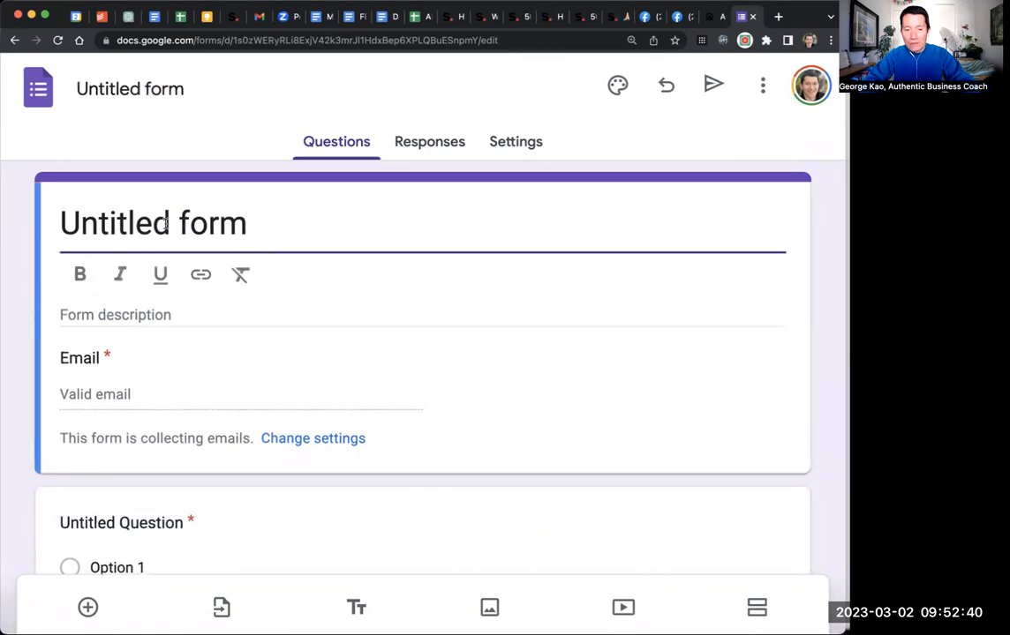
double_click(152, 222)
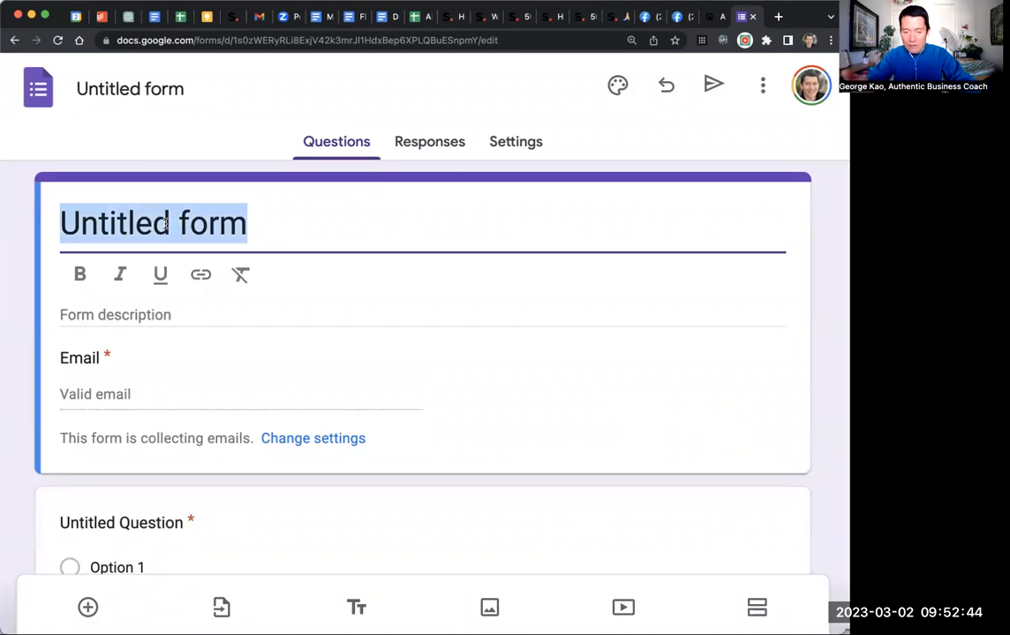
text(Healthy Money Event Feedback)
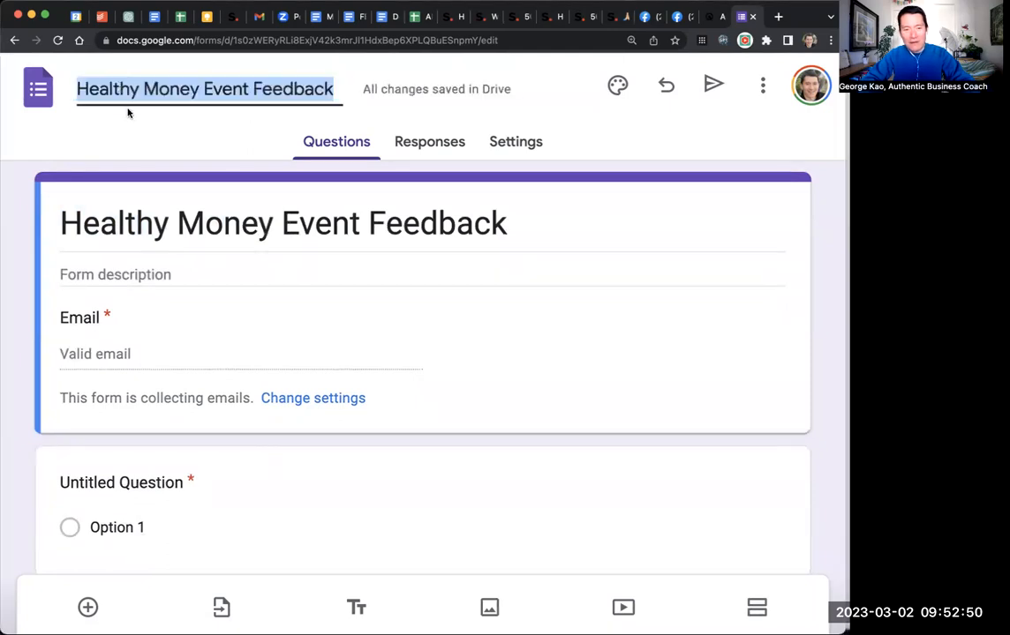
click(148, 136)
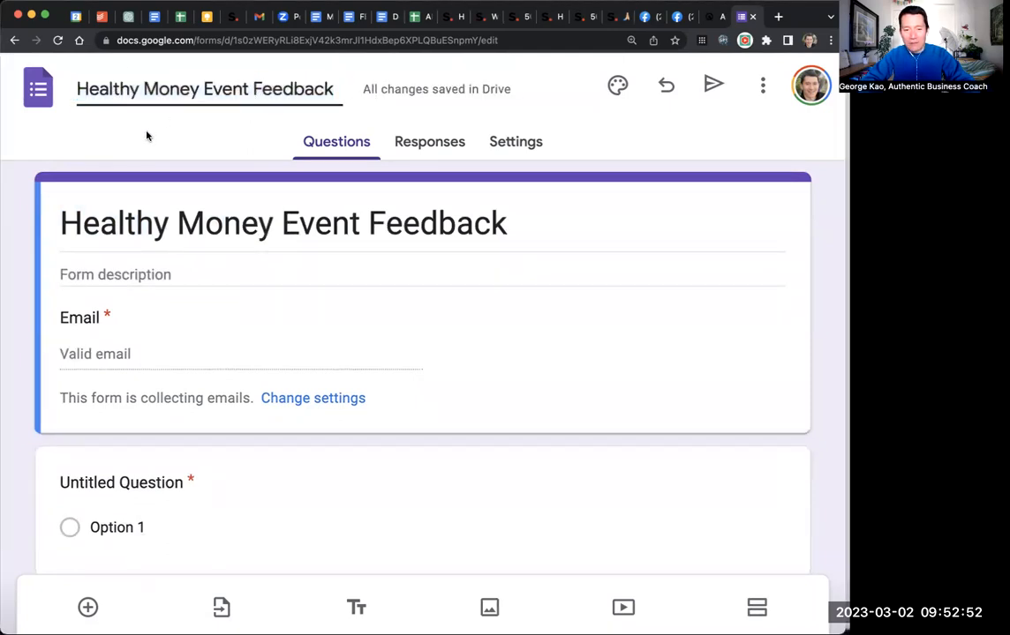
scroll(down, 3)
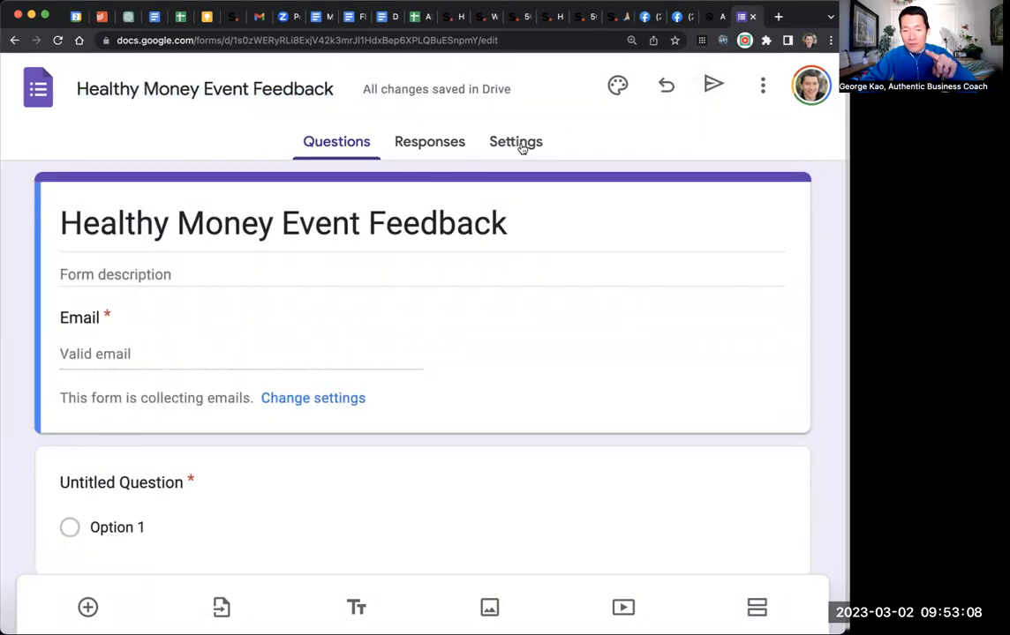
Step: Enable 'Get email notifications for new responses' from the Responses menu and confirm it is on
click(429, 142)
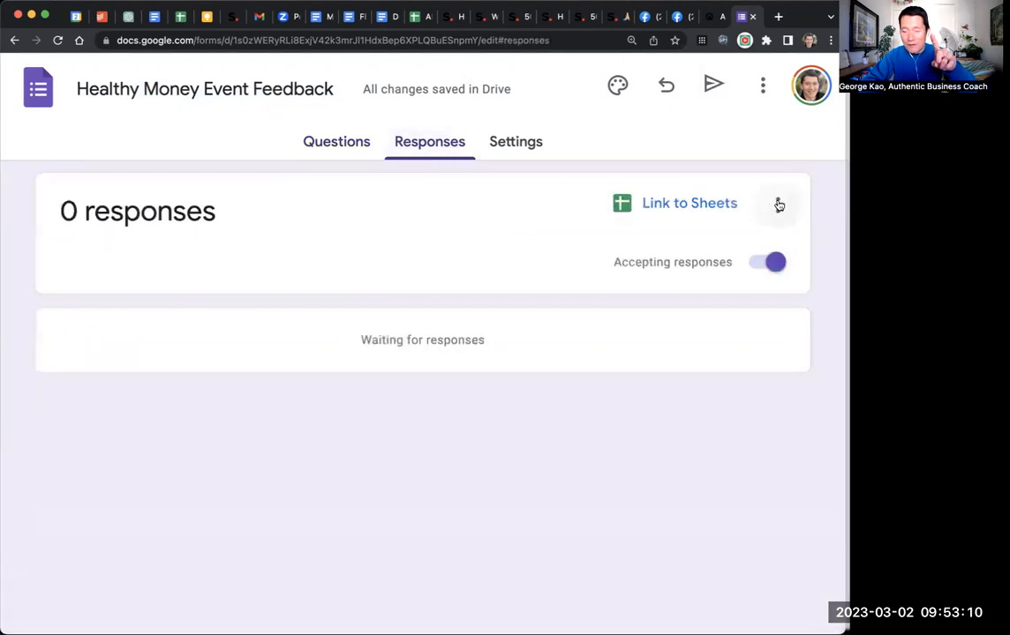
click(778, 205)
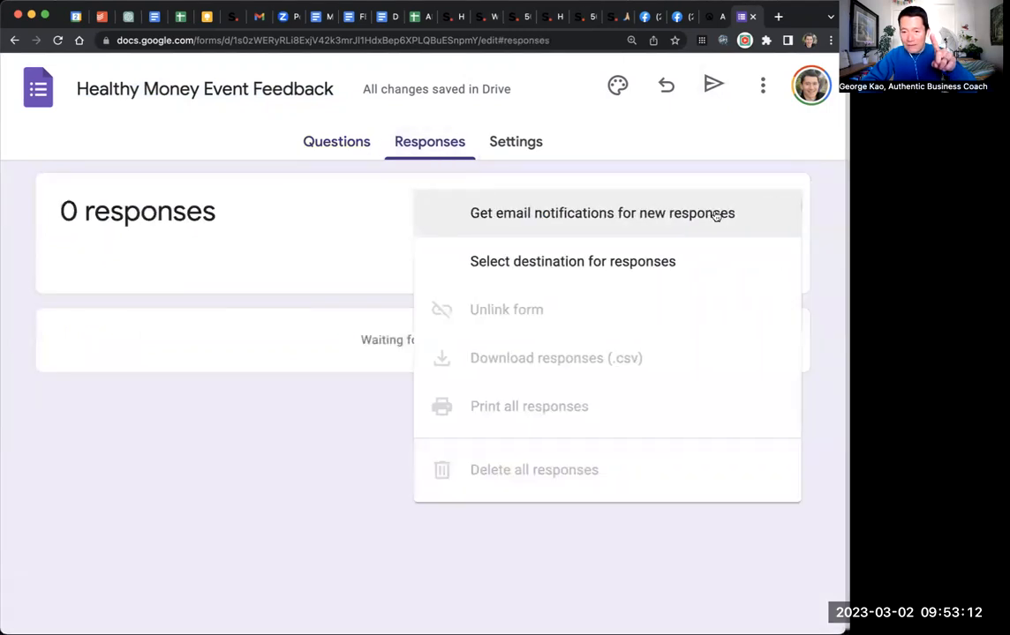
click(600, 211)
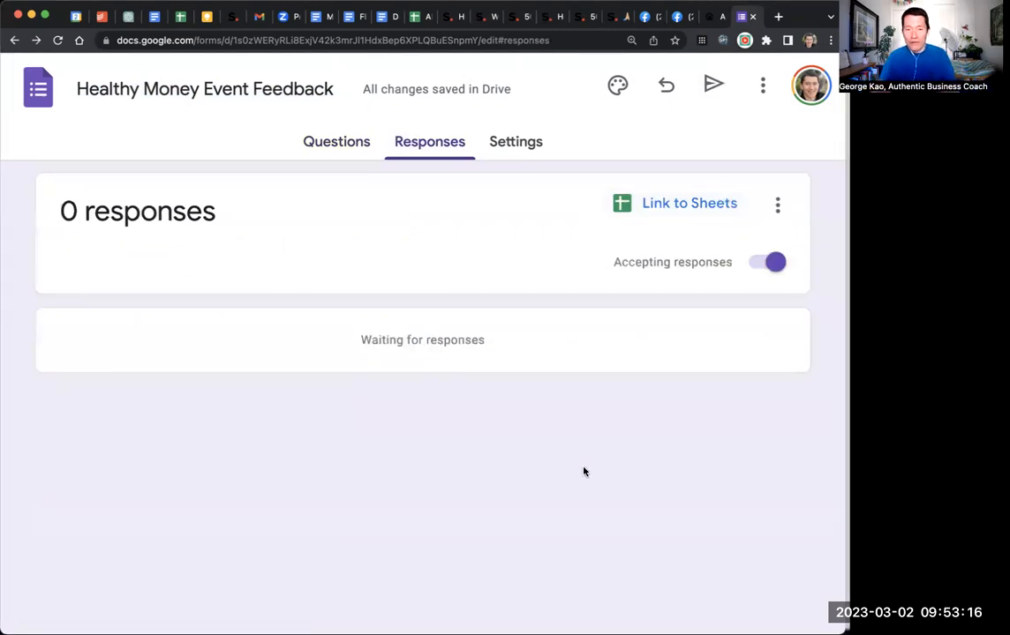
mouse_move(801, 187)
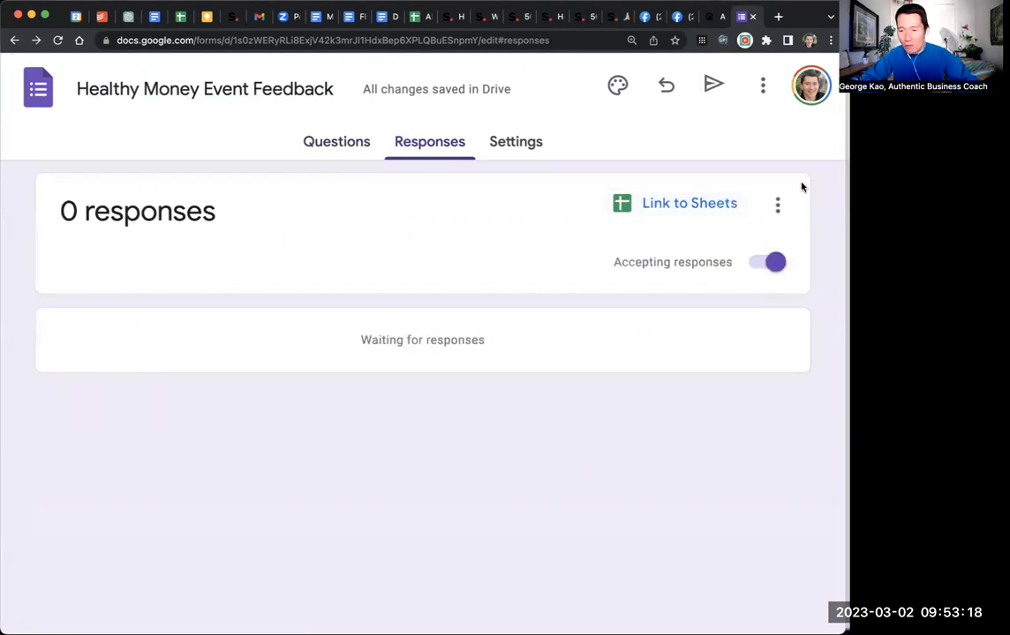
click(777, 205)
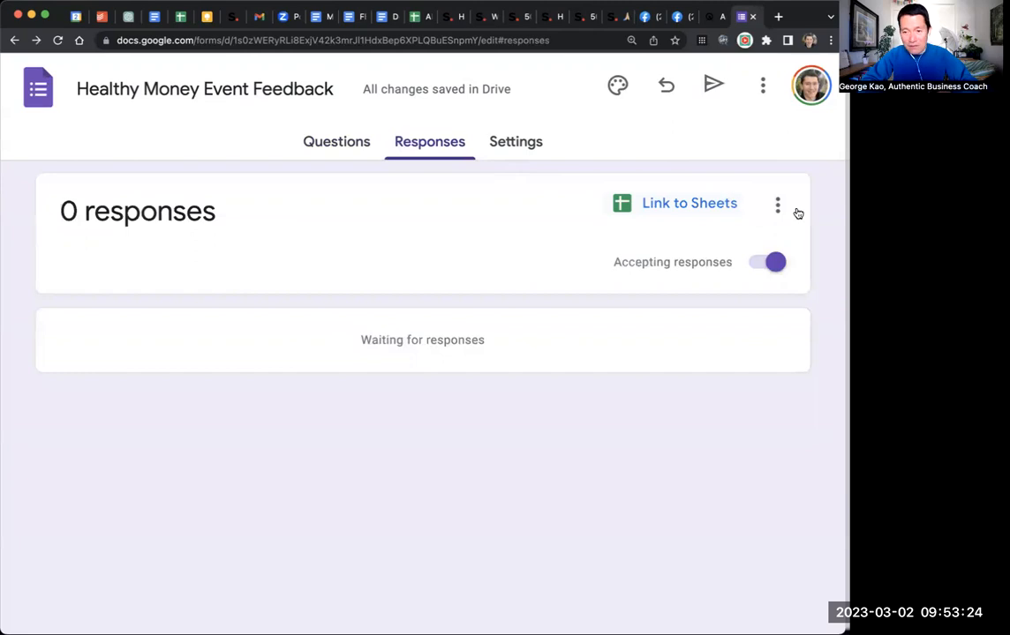
click(777, 205)
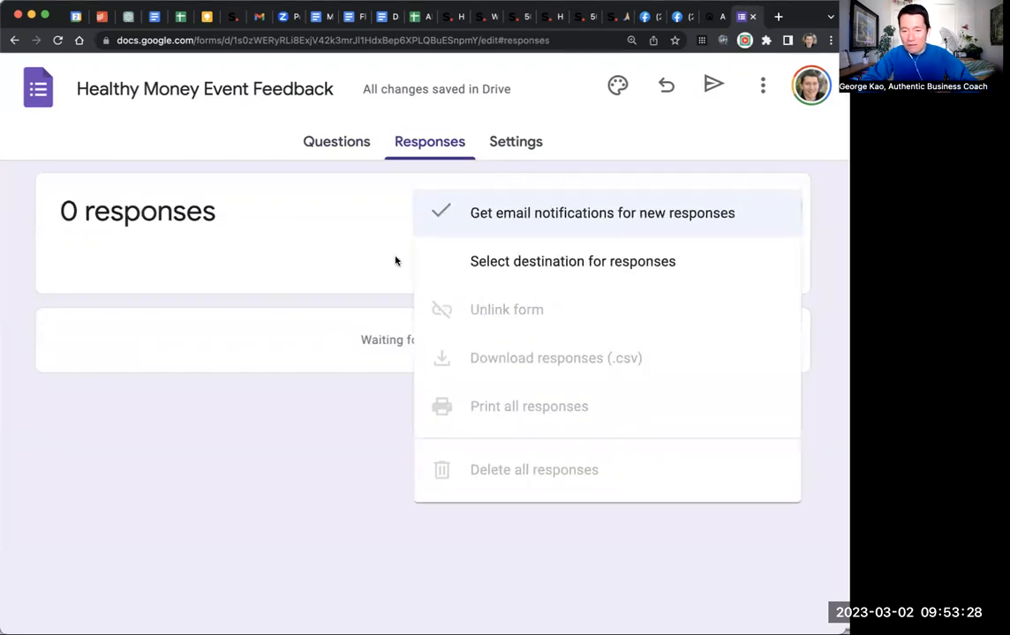
click(565, 180)
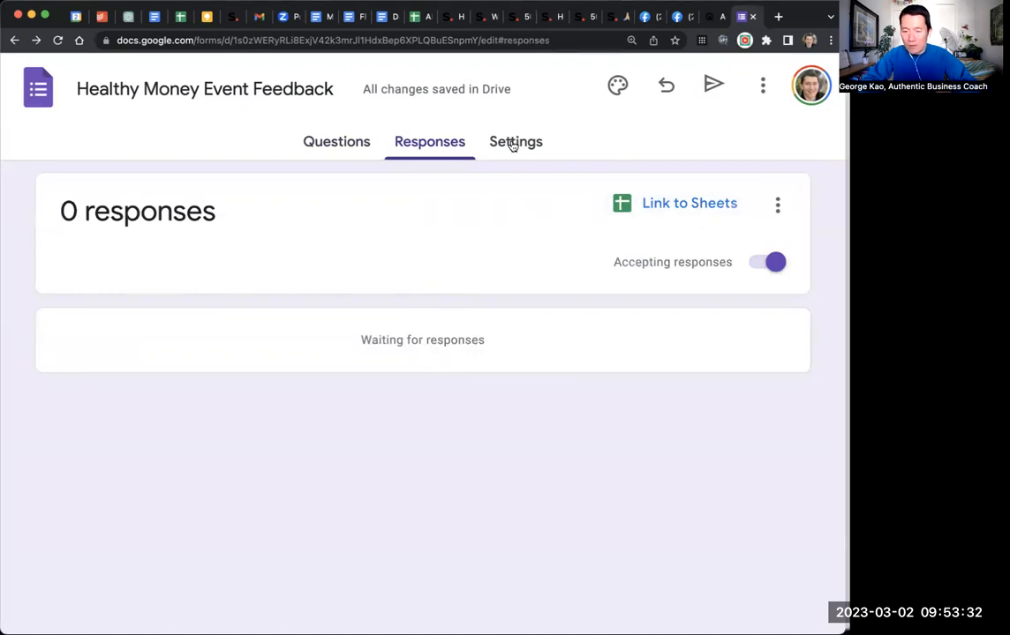
Step: Rewrite the Presentation confirmation message to 'Thank you so much. Here's the bonus:' with placeholder text
click(516, 141)
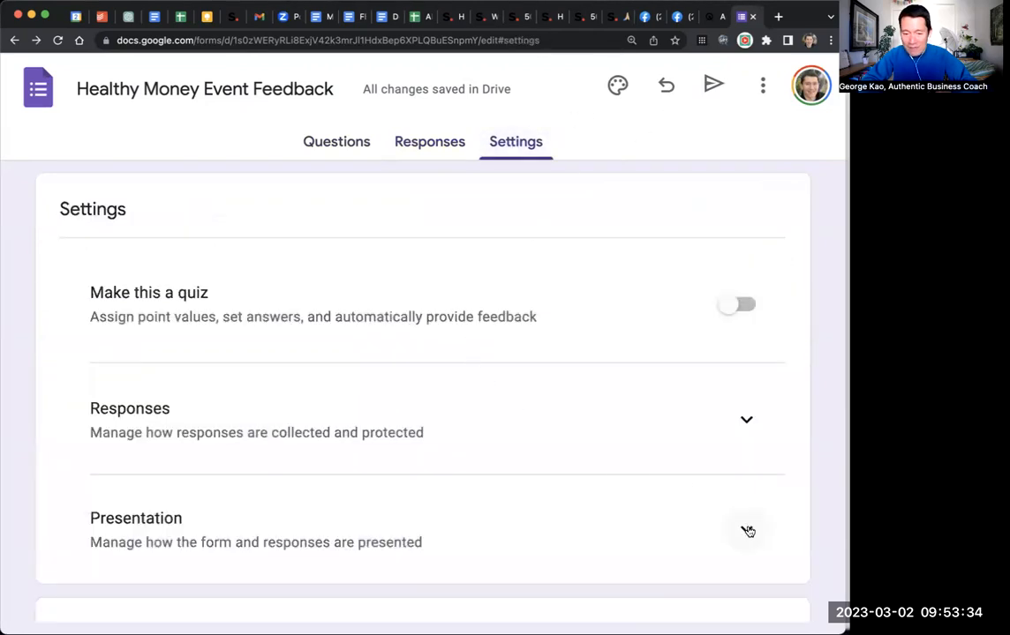
click(748, 530)
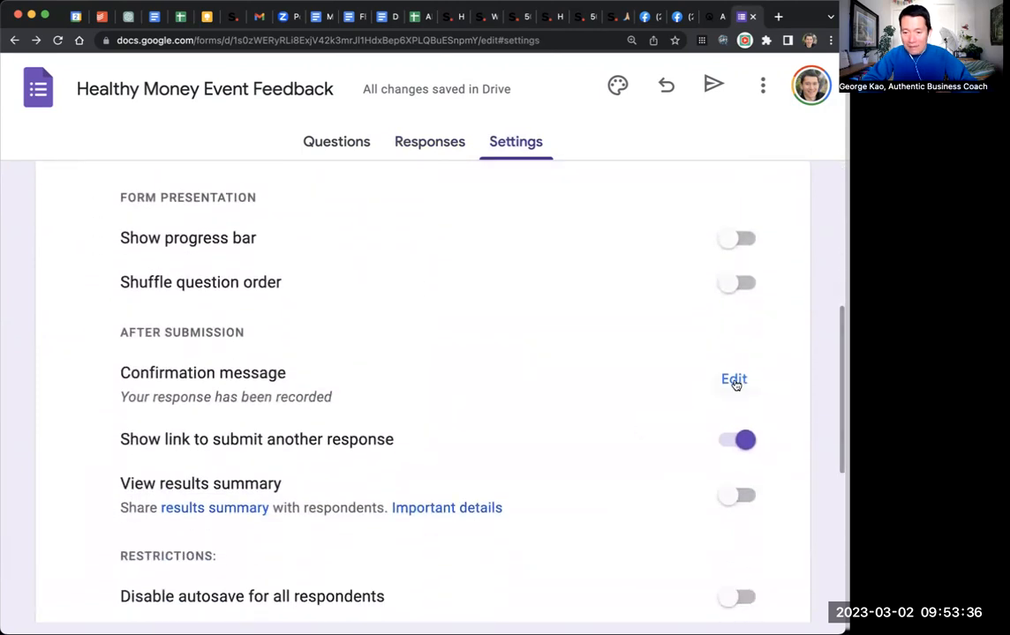
click(734, 378)
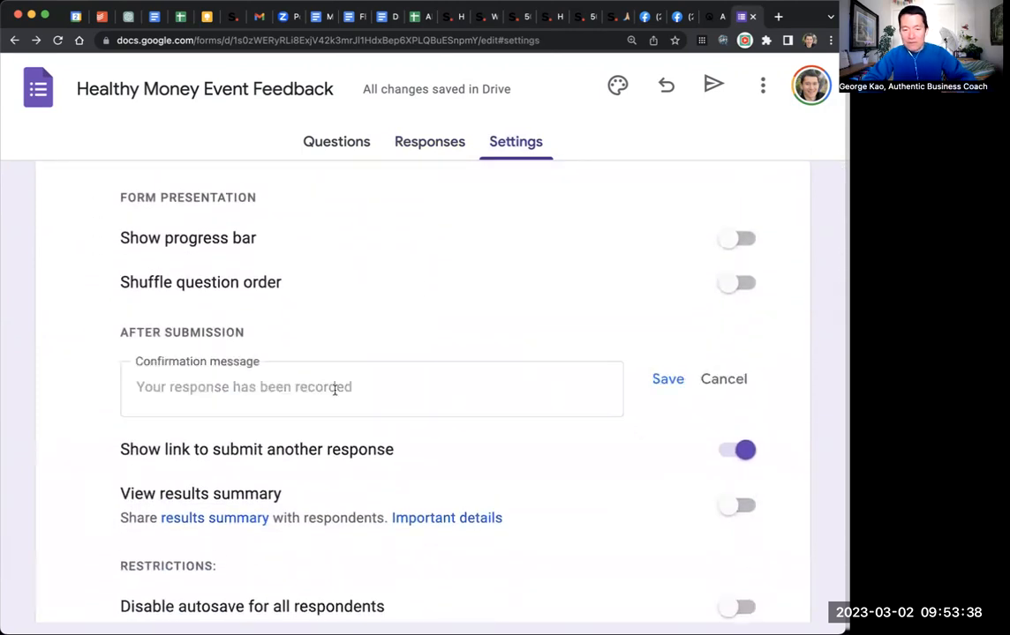
text(Thank you)
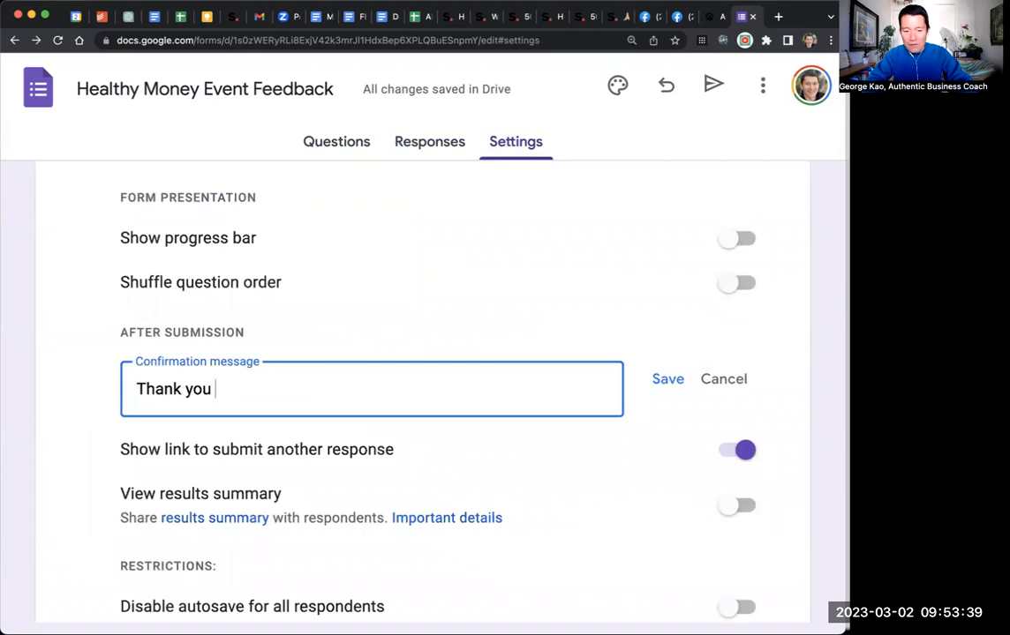
text(so much.  Here's the bon)
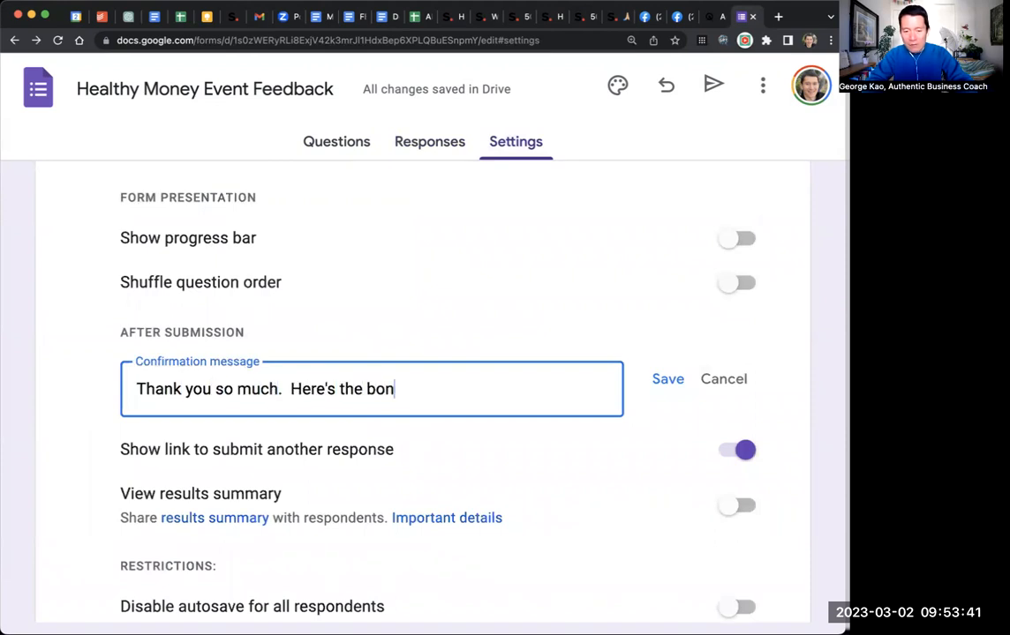
text(us: dsjakldjksaljdlksajdlkas)
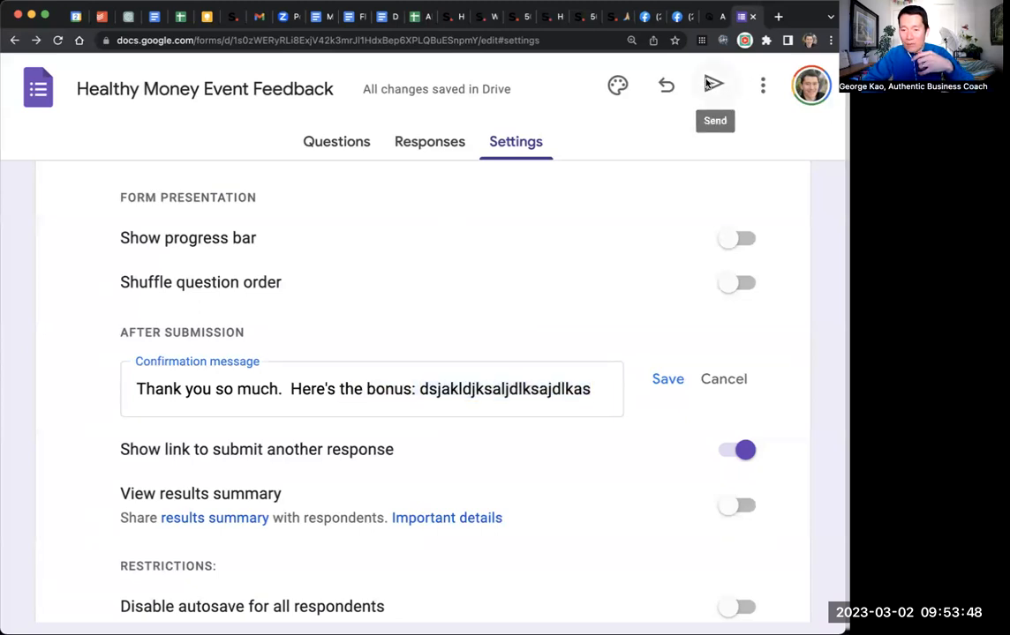
Step: From Send, get the shortened form URL and copy it
click(714, 85)
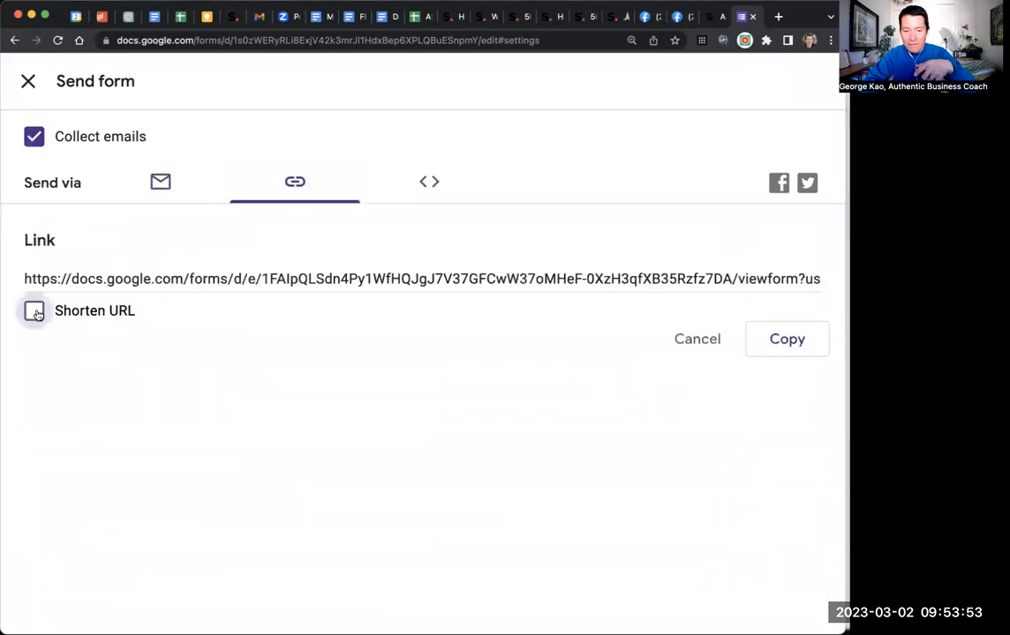
click(34, 311)
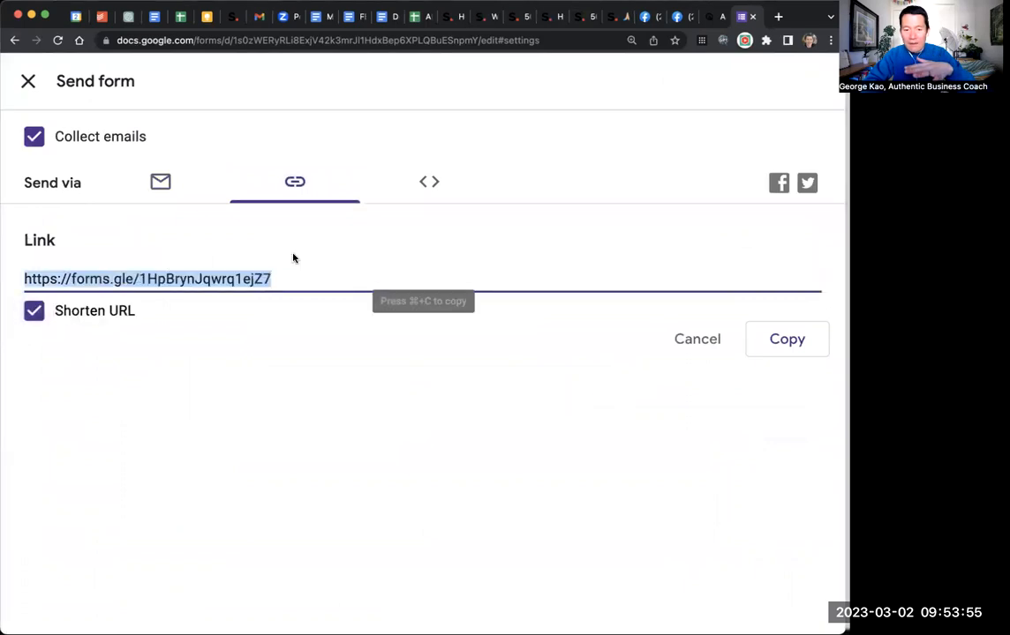
click(783, 339)
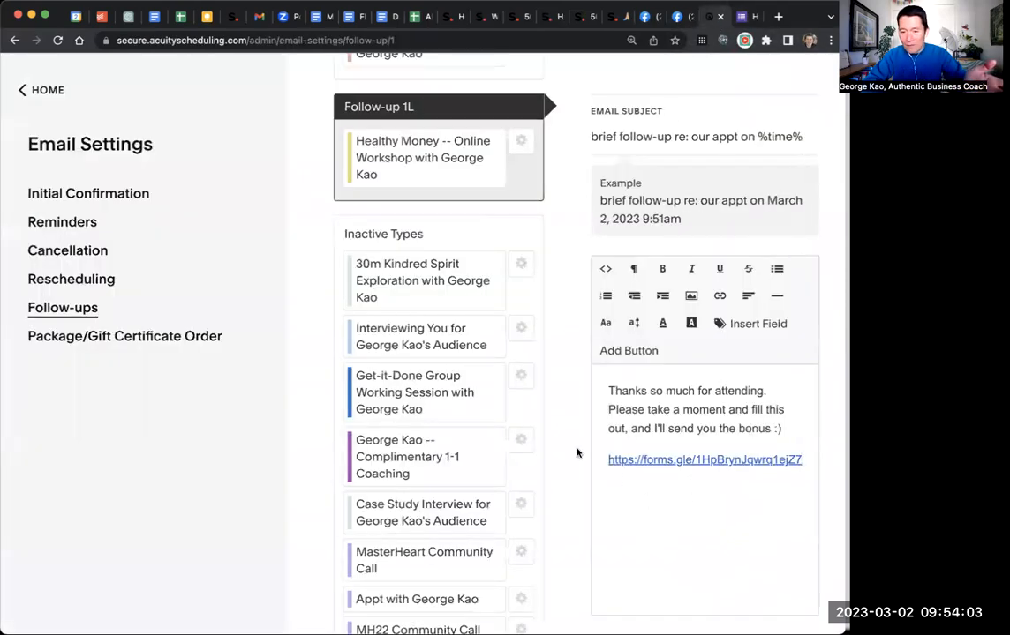
Step: Add the short link and a 'Thank you' sign-off to the email body and save the template
text(Thank you again,)
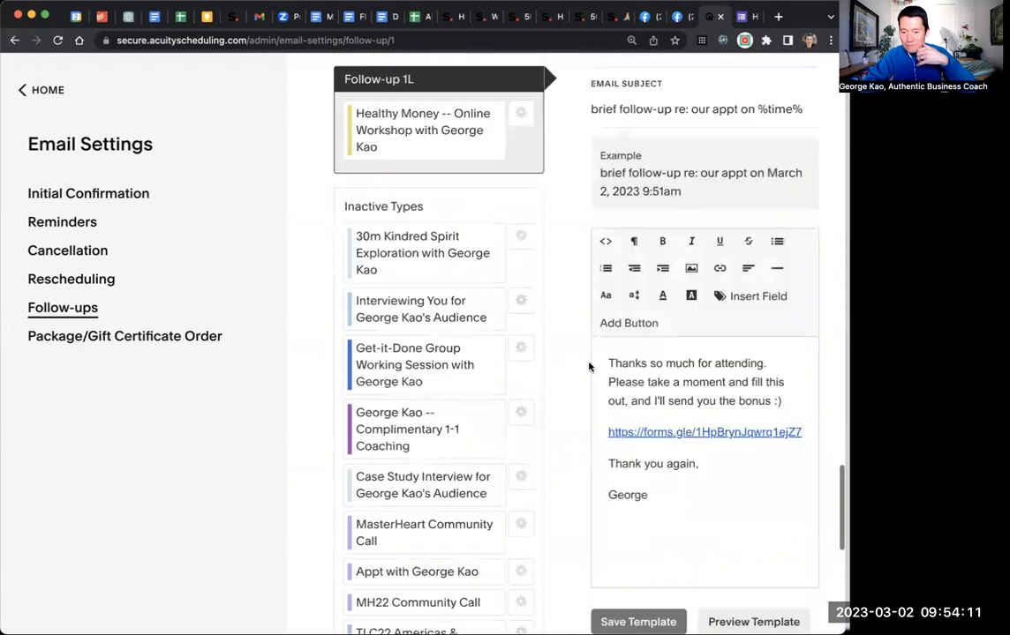
click(637, 621)
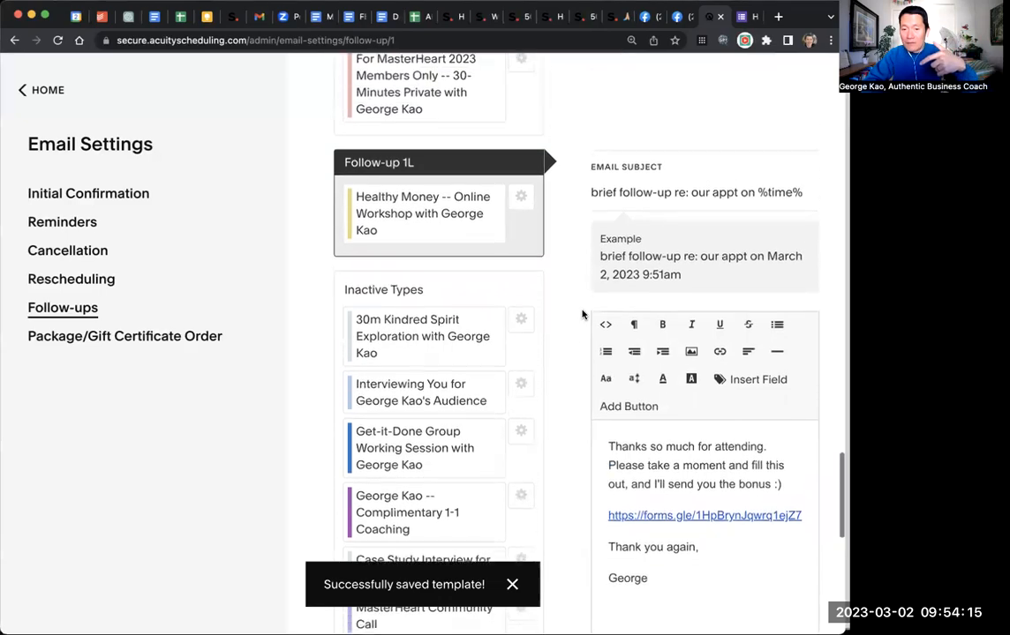
scroll(down, 3)
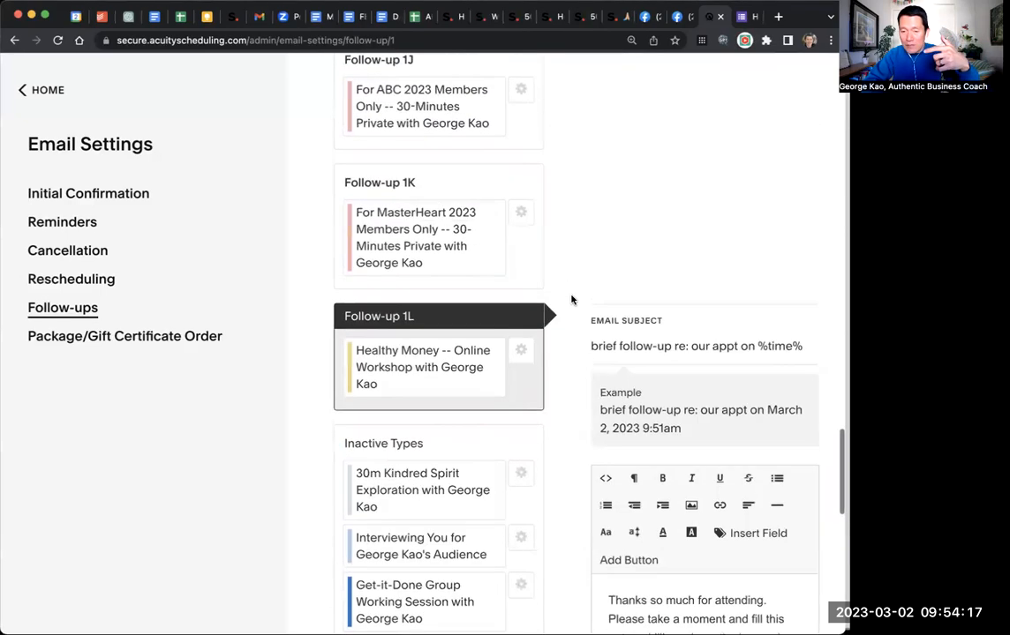